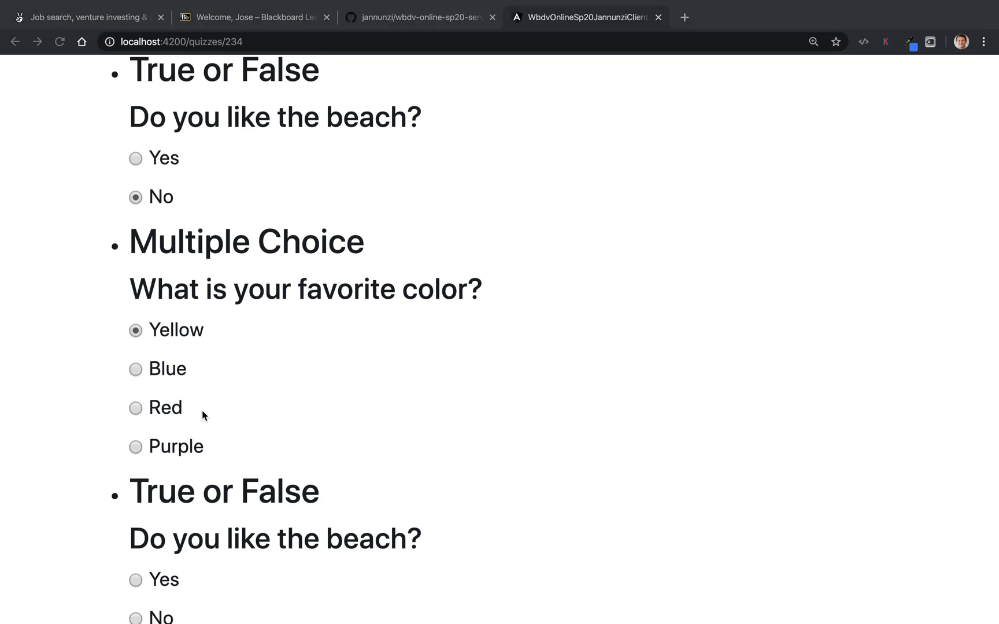
Step: Cycle the favorite-color answer through Red, Yellow and Blue, ending on Purple
{"action": "left_click", "coordinate": [135, 408]}
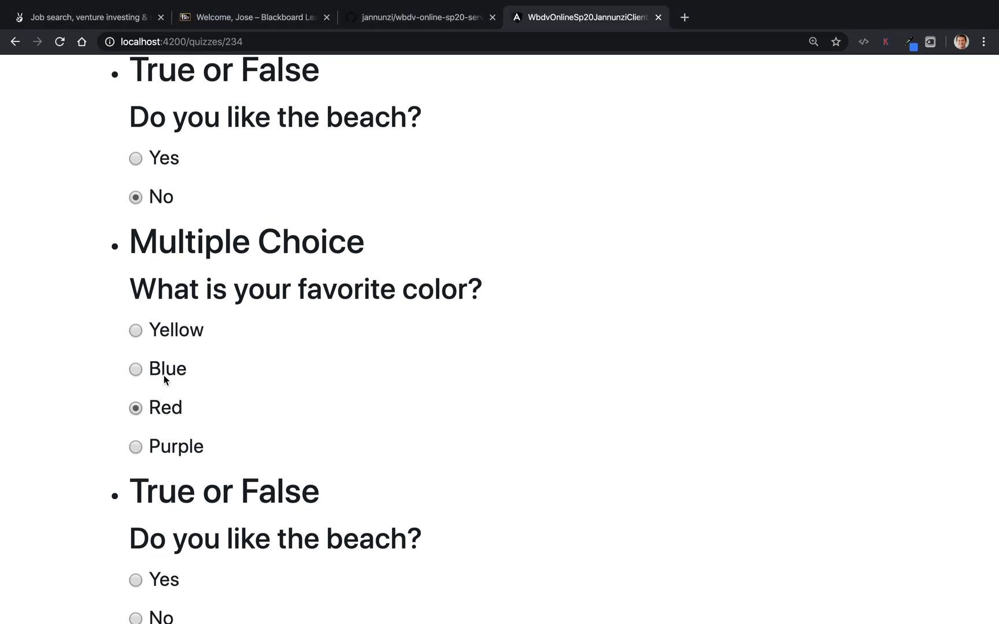
{"action": "left_click", "coordinate": [135, 329]}
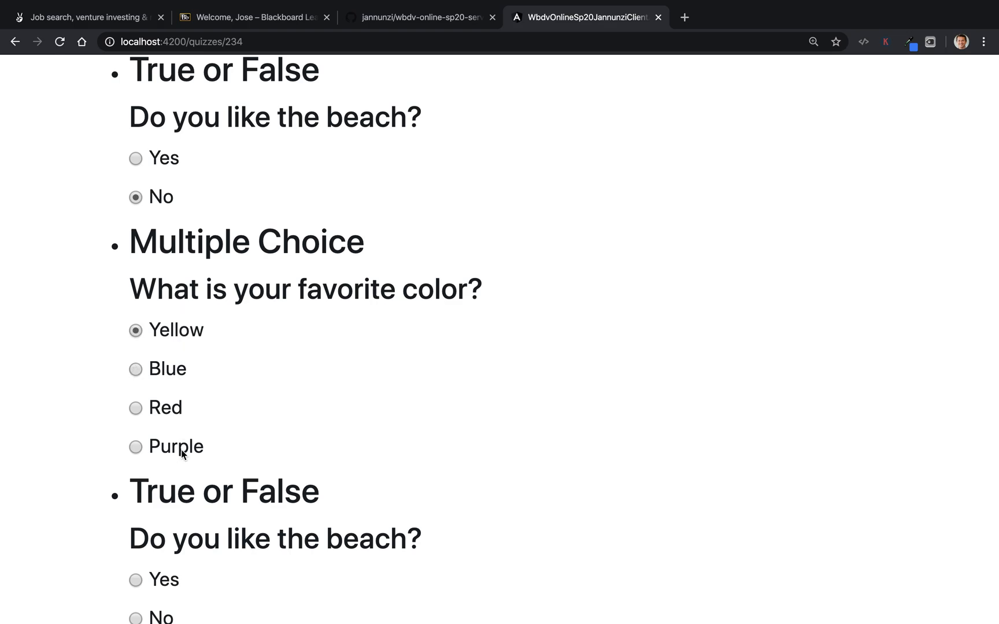
{"action": "left_click", "coordinate": [135, 368]}
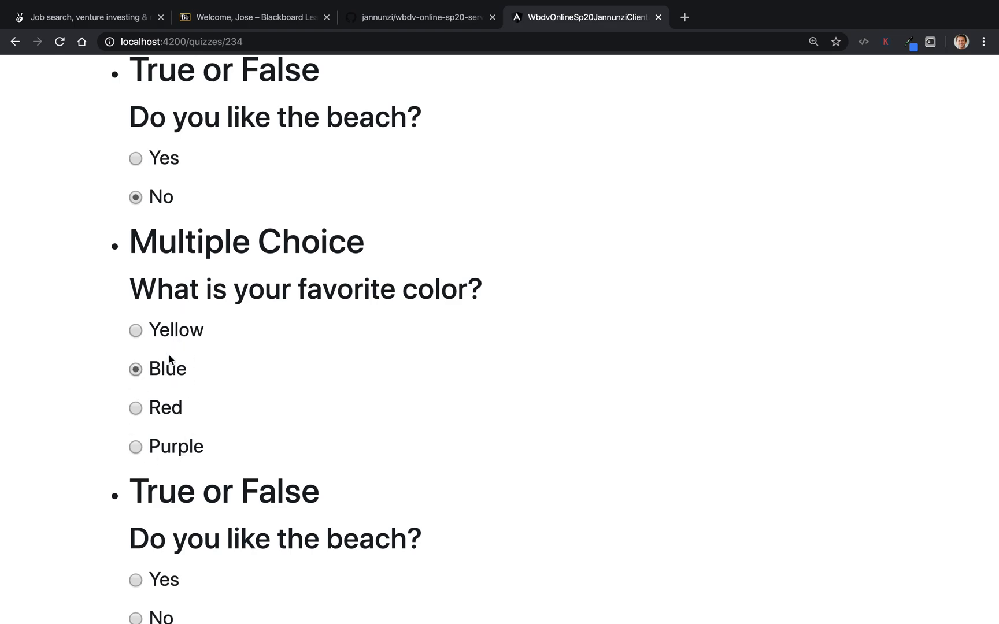
{"action": "mouse_move", "coordinate": [166, 408]}
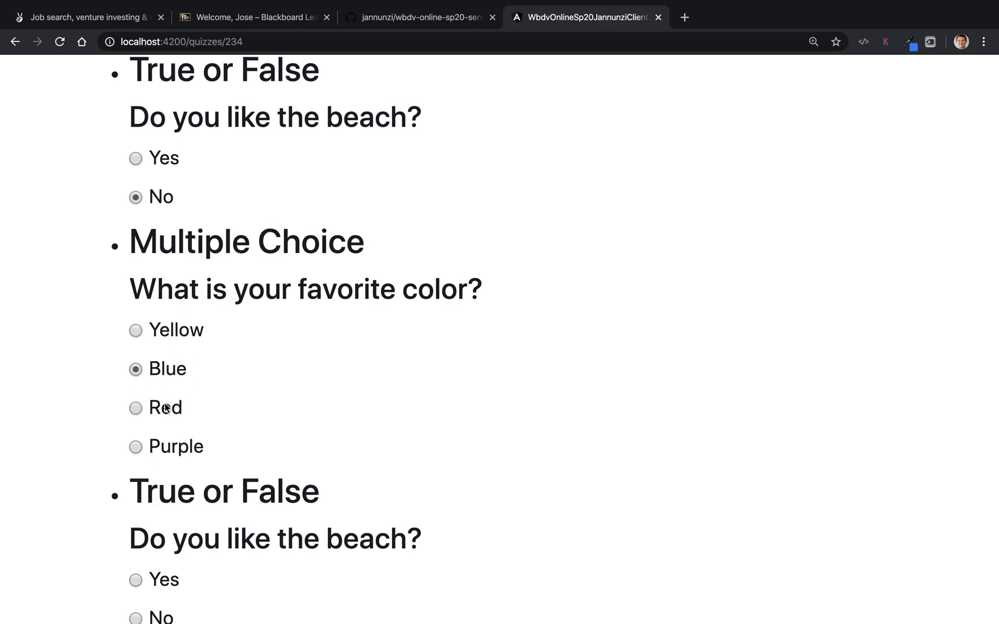
{"action": "left_click", "coordinate": [135, 446]}
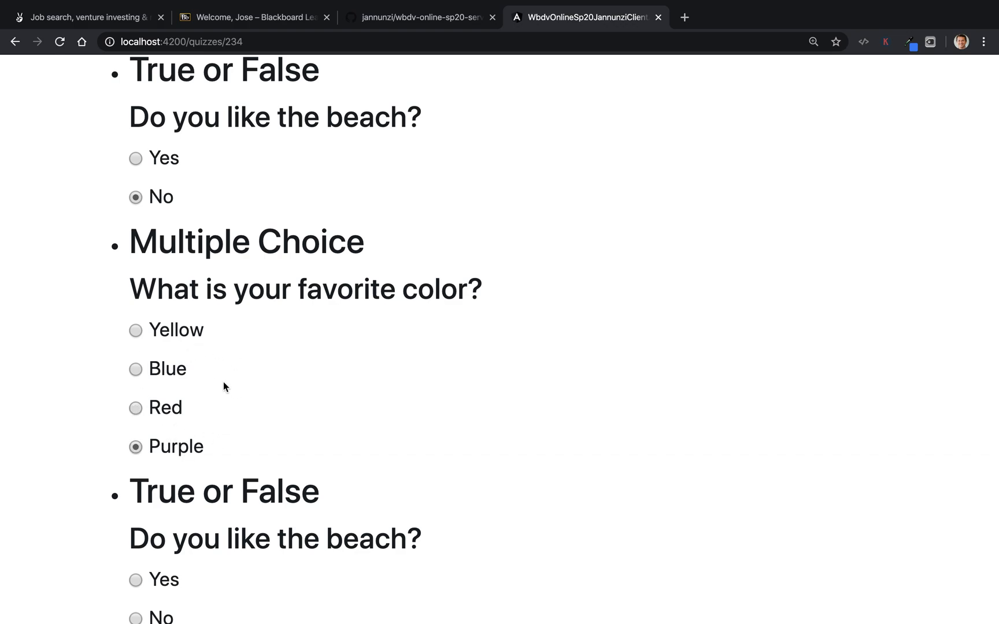
{"action": "mouse_move", "coordinate": [277, 392]}
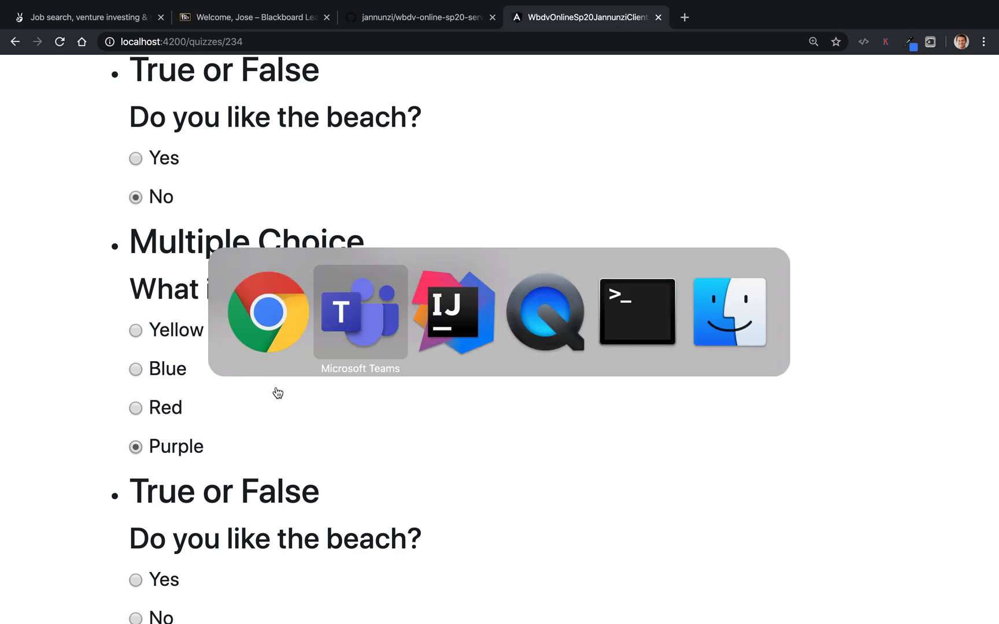
Step: Declare answer = '' below the question input in true-false-question.component.ts
{"action": "left_click", "coordinate": [452, 312]}
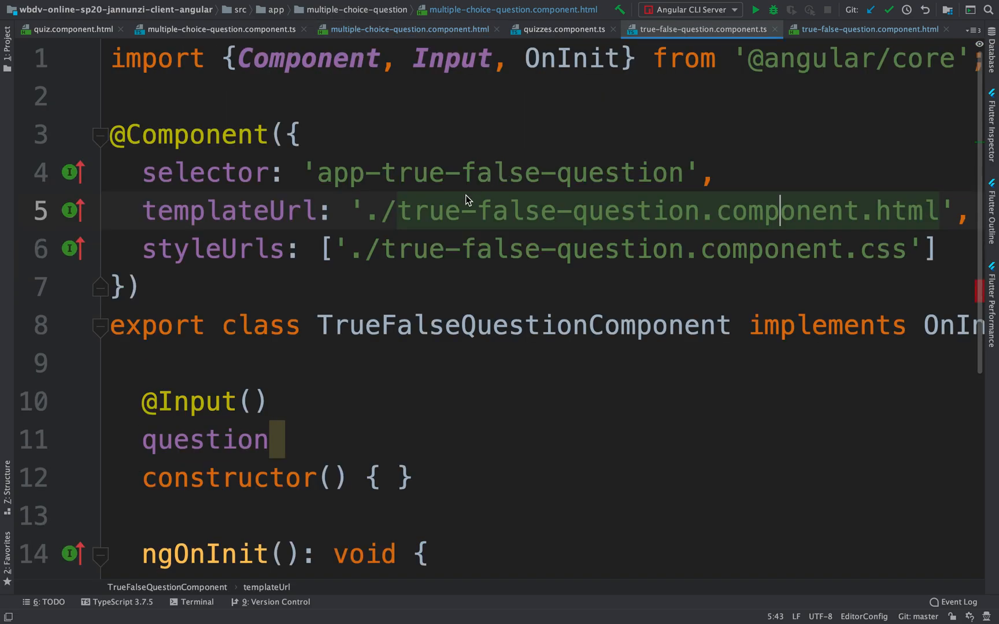
{"action": "scroll", "scroll_direction": "down", "scroll_amount": 3}
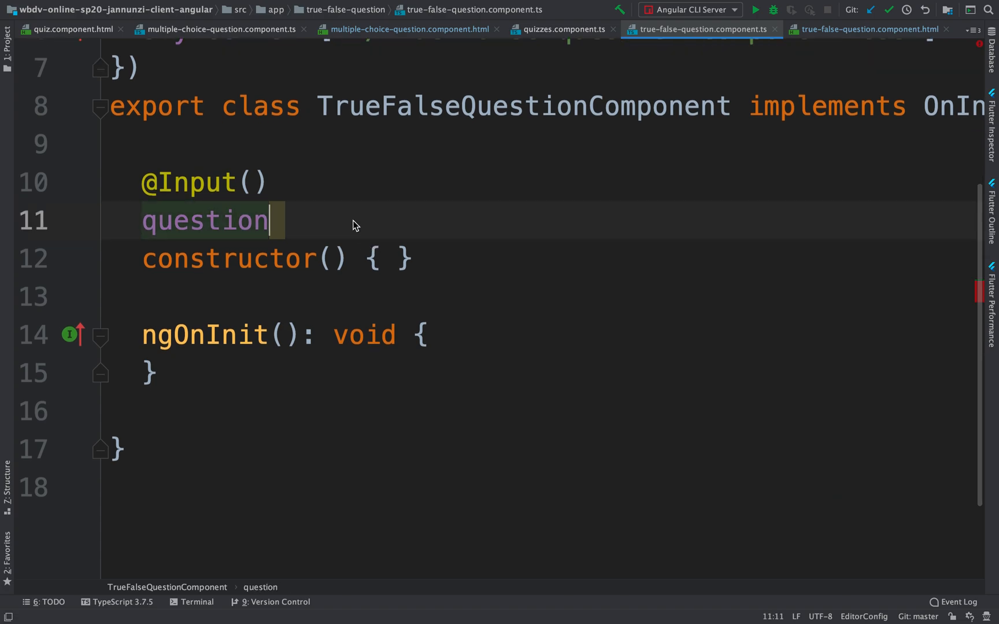
{"action": "key", "text": "enter"}
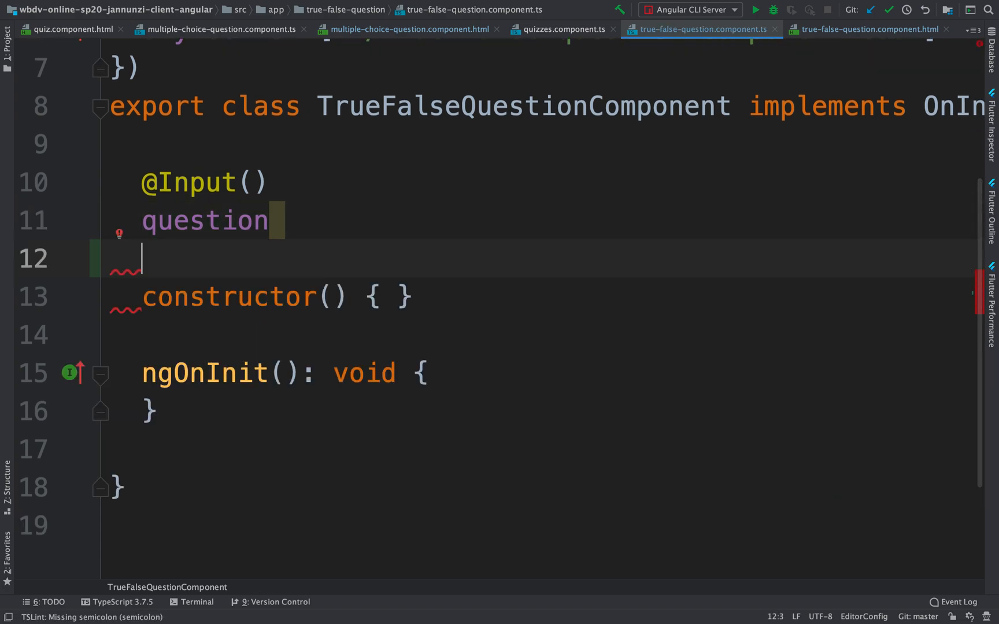
{"action": "type", "text": "a"}
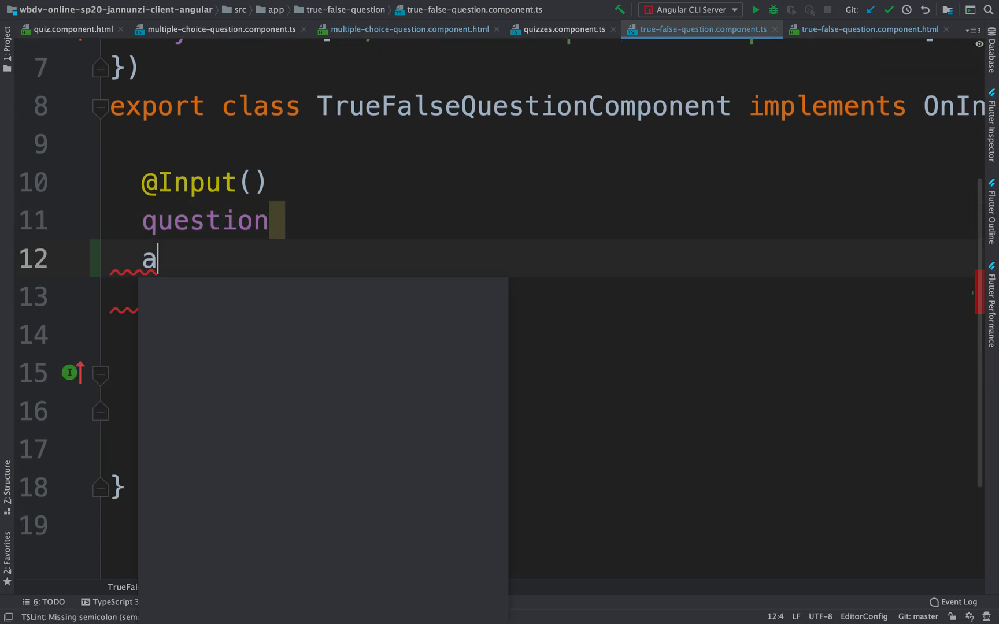
{"action": "type", "text": "nswer"}
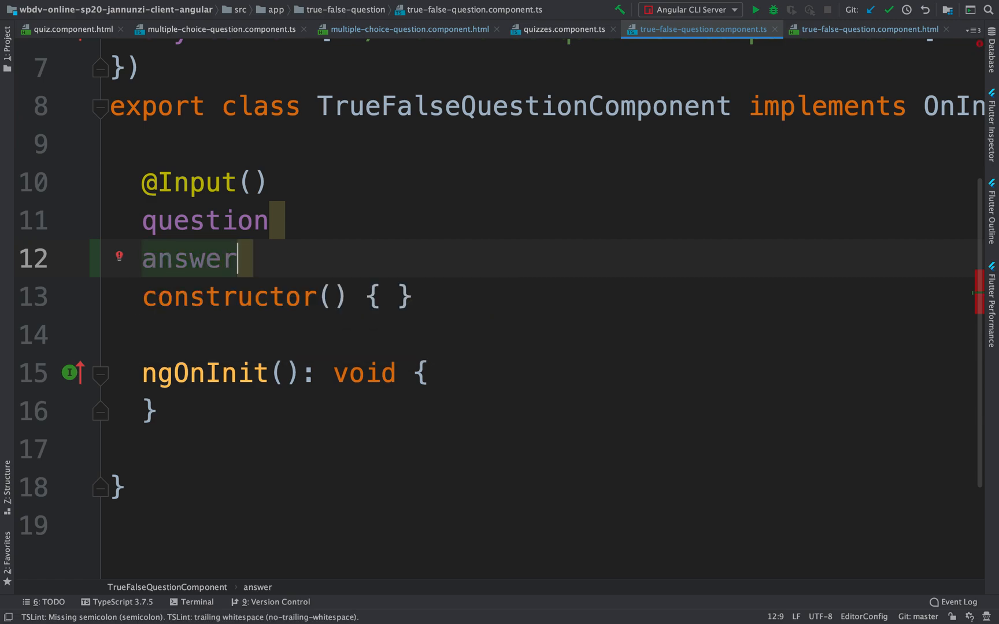
{"action": "type", "text": "= ''"}
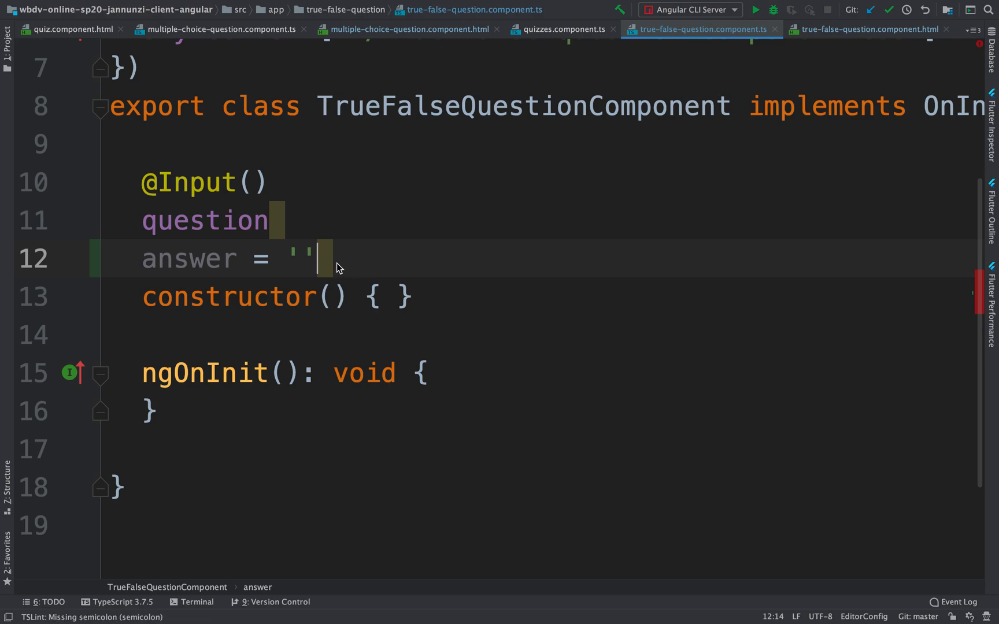
{"action": "scroll", "scroll_direction": "up", "scroll_amount": 3}
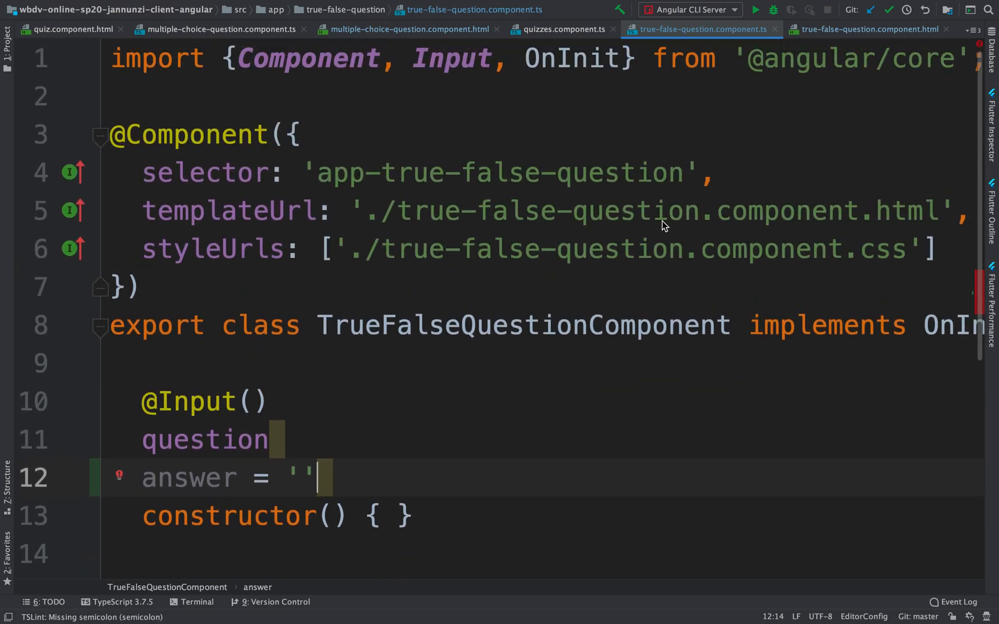
Step: In true-false-question.component.html give the Yes radio value="TRUE" and the No radio value="FALSE"
{"action": "left_click", "coordinate": [865, 29]}
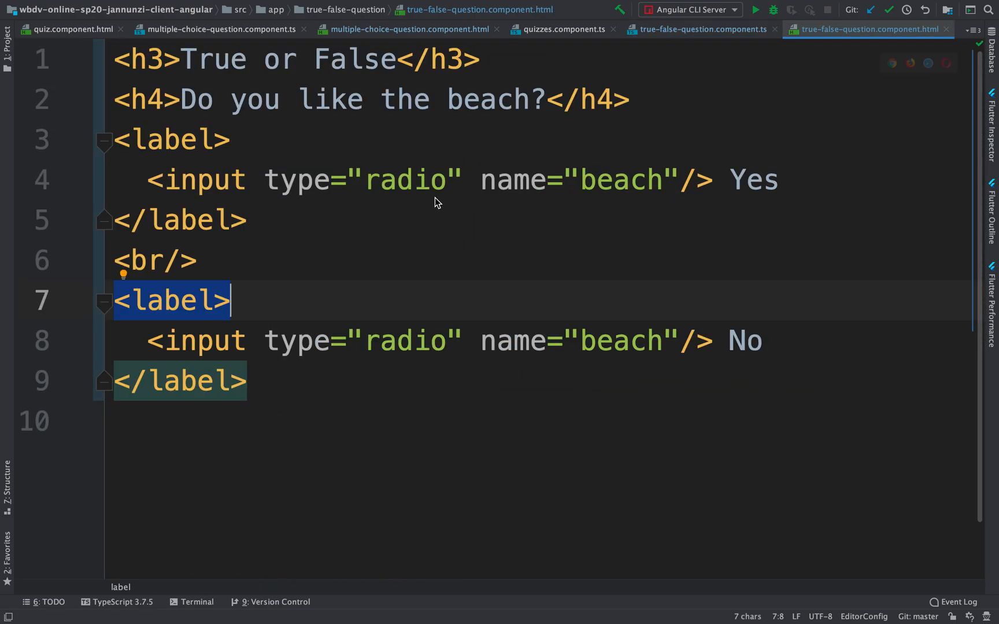
{"action": "mouse_move", "coordinate": [366, 176]}
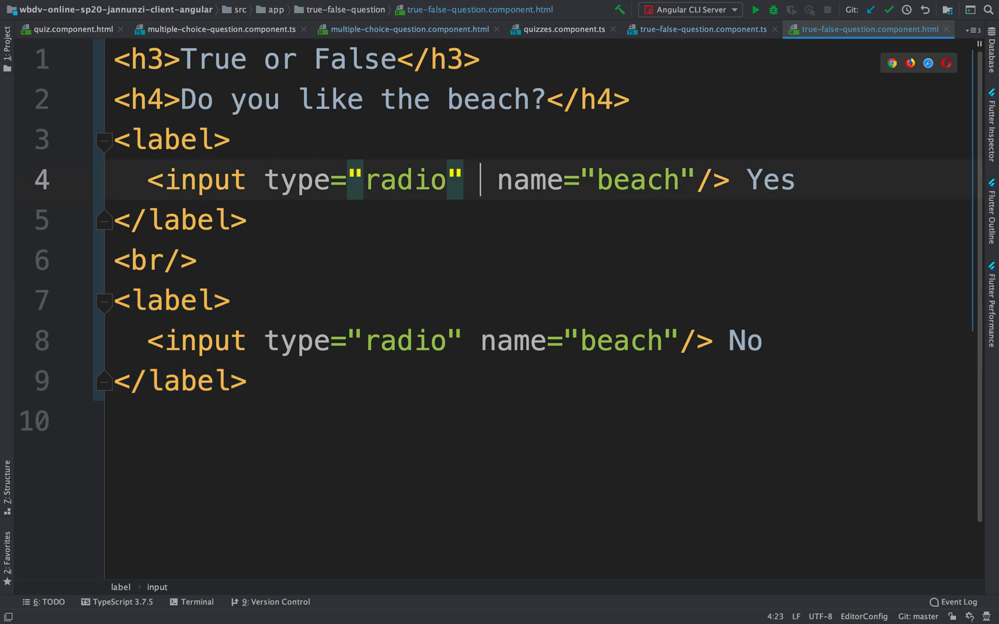
{"action": "type", "text": "value=\"\""}
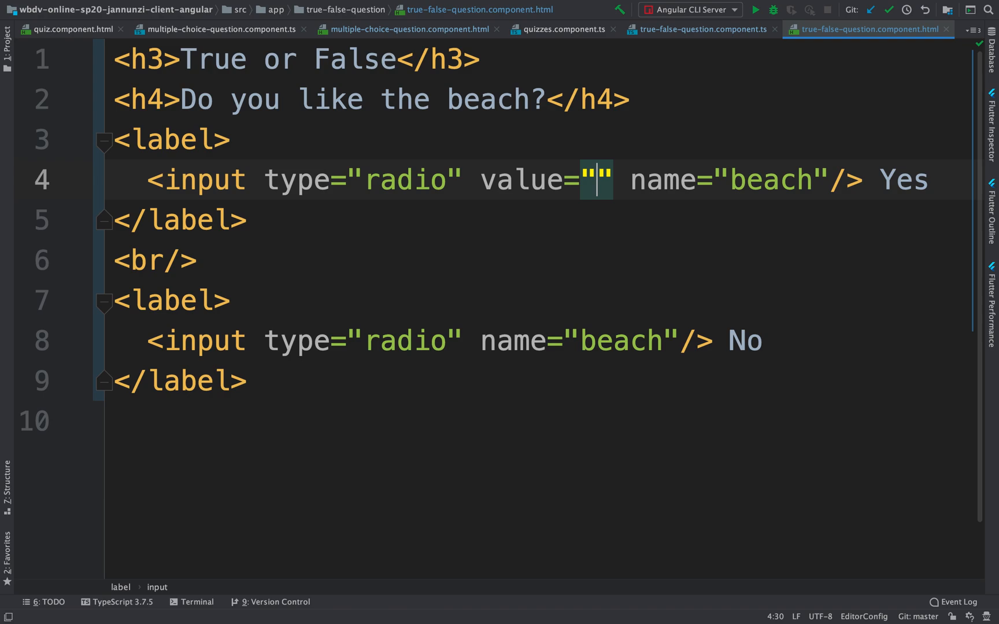
{"action": "type", "text": "TRUE"}
{"action": "left_click", "coordinate": [539, 341]}
{"action": "type", "text": "v"}
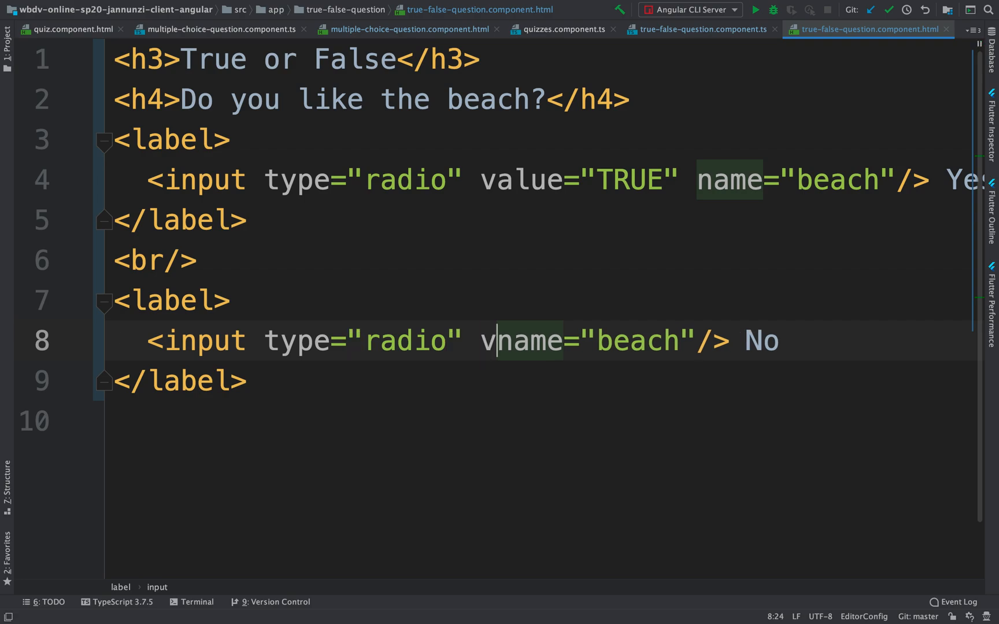
{"action": "type", "text": "alue"}
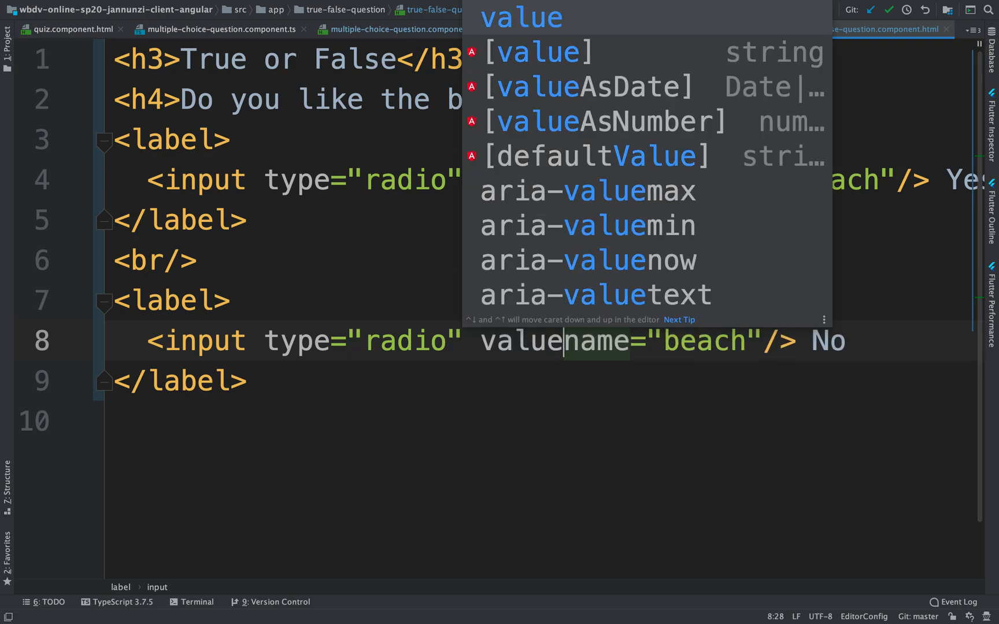
{"action": "key", "text": "Escape"}
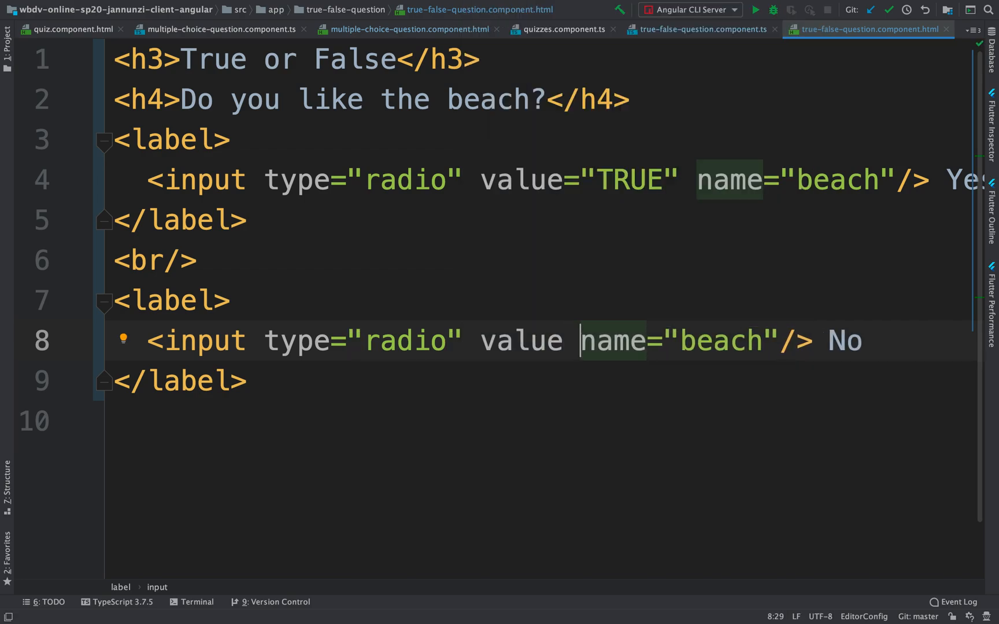
{"action": "key", "text": "Backspace"}
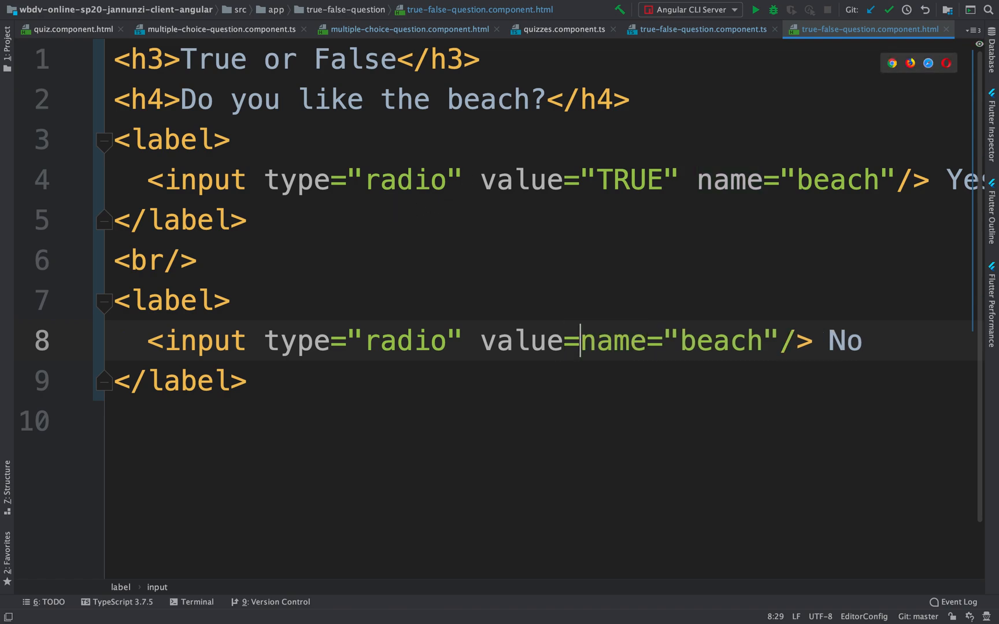
{"action": "type", "text": "\"F\""}
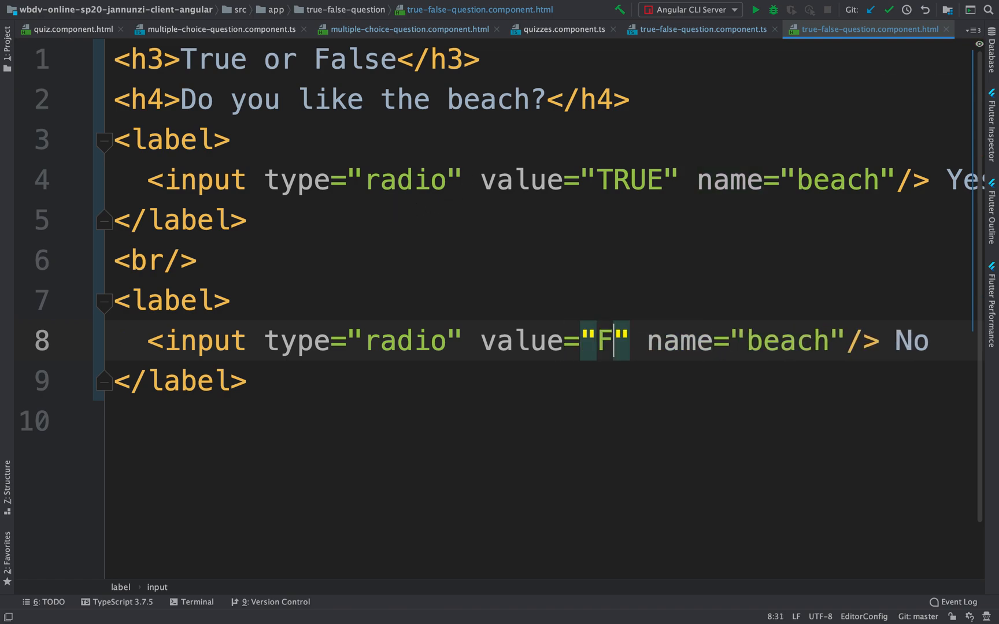
{"action": "type", "text": "ALSE"}
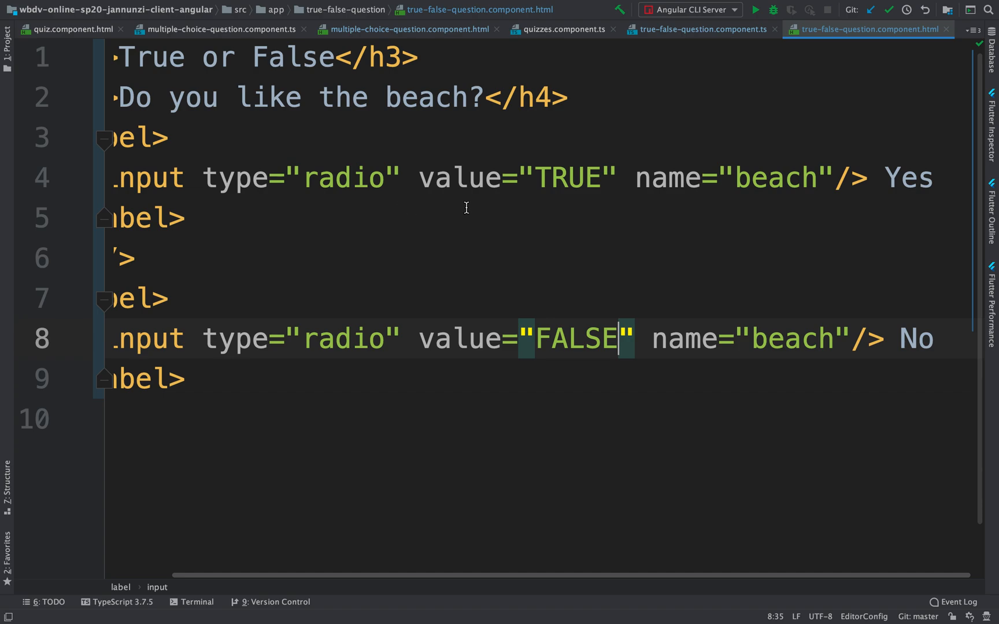
{"action": "scroll", "scroll_direction": "left", "scroll_amount": 3}
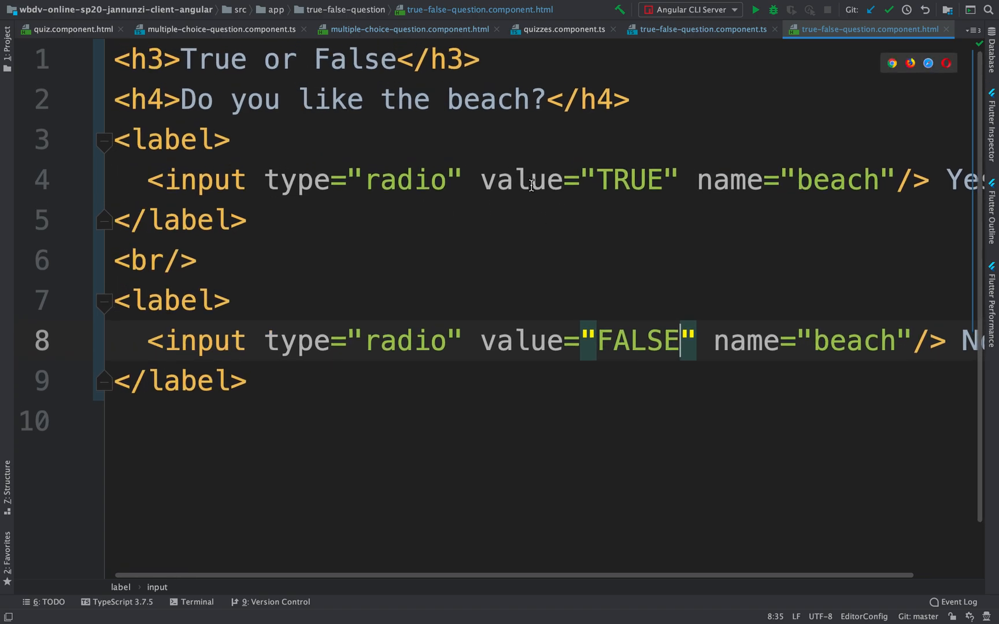
{"action": "mouse_move", "coordinate": [471, 185]}
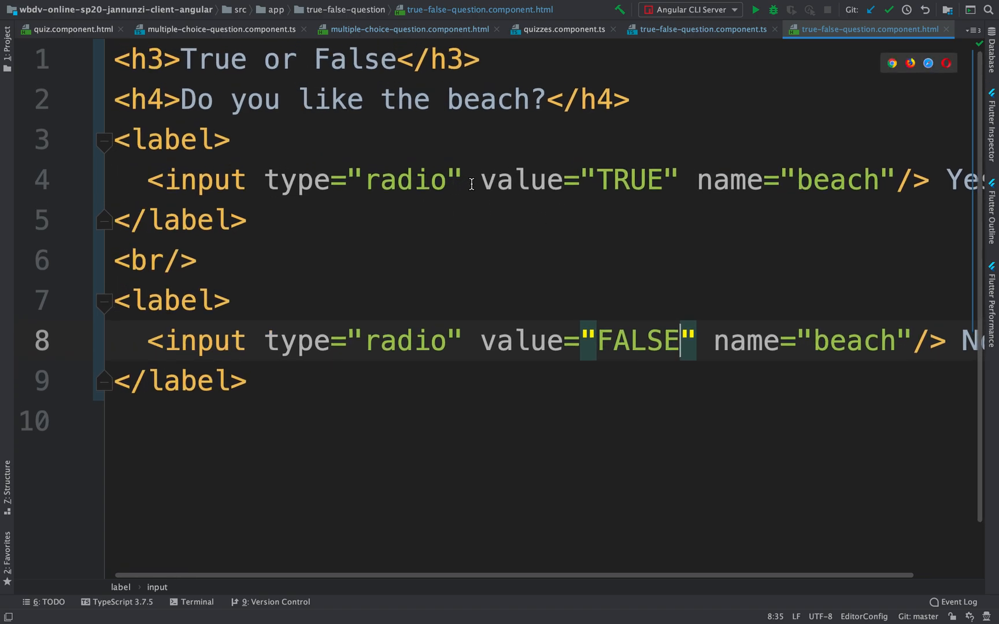
{"action": "mouse_move", "coordinate": [467, 196]}
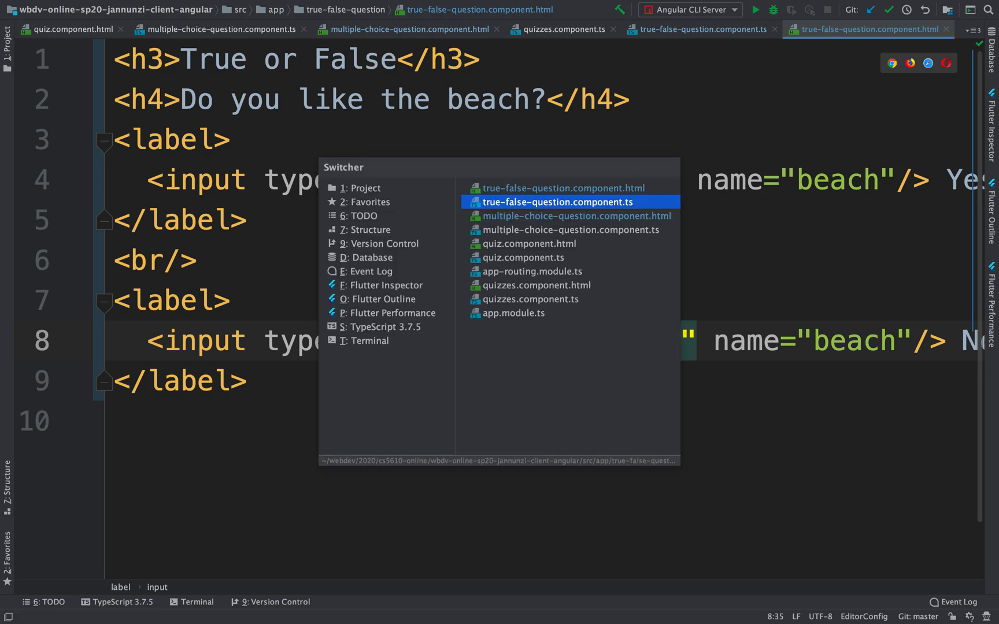
Step: Append '<br/>Your answer: {{answer}}' after the No option in the true-false template
{"action": "left_click", "coordinate": [557, 203]}
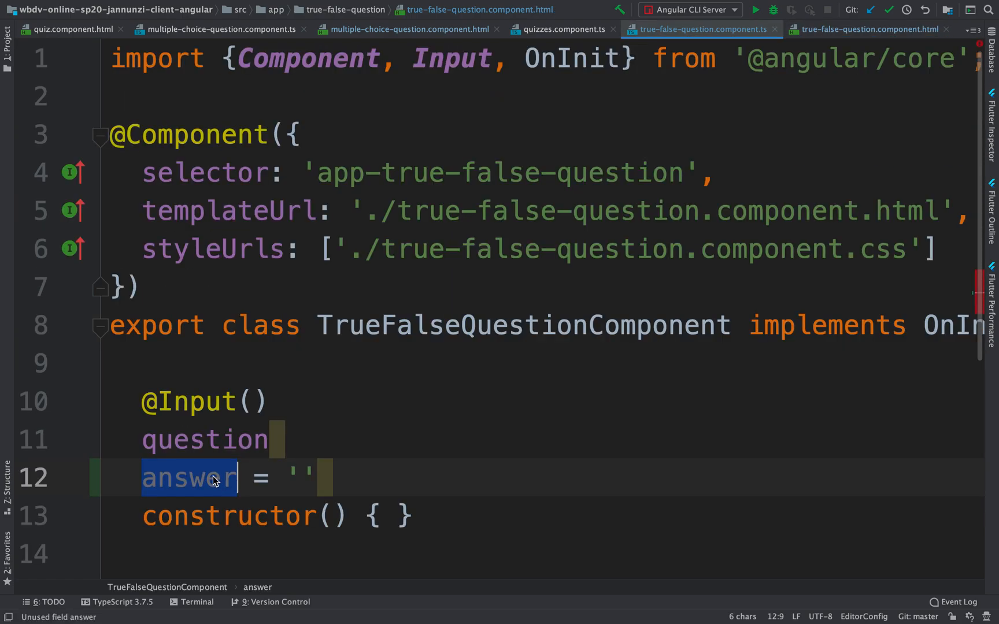
{"action": "left_click", "coordinate": [866, 29]}
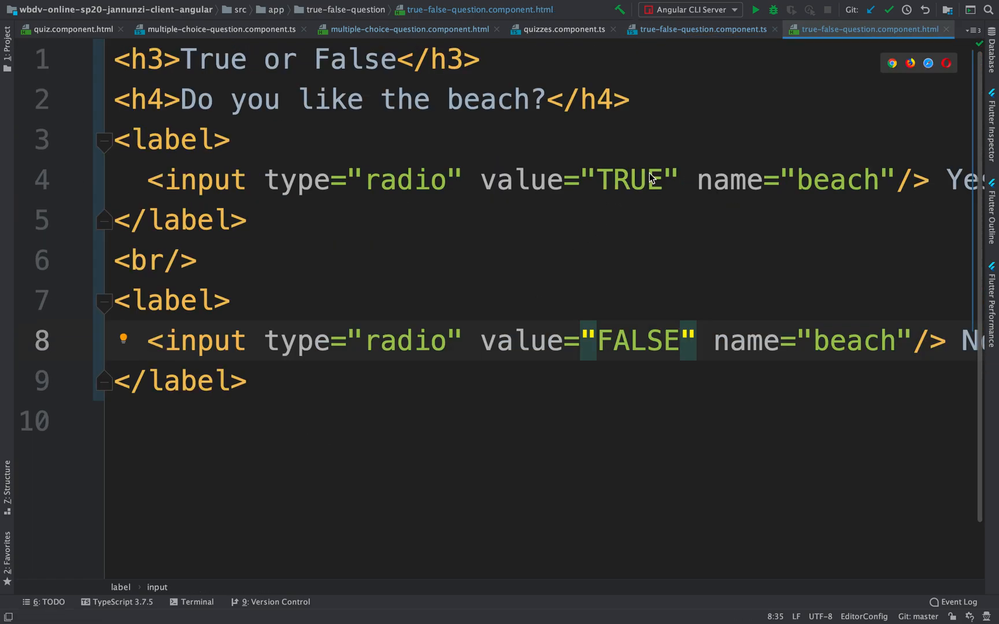
{"action": "left_click", "coordinate": [628, 340]}
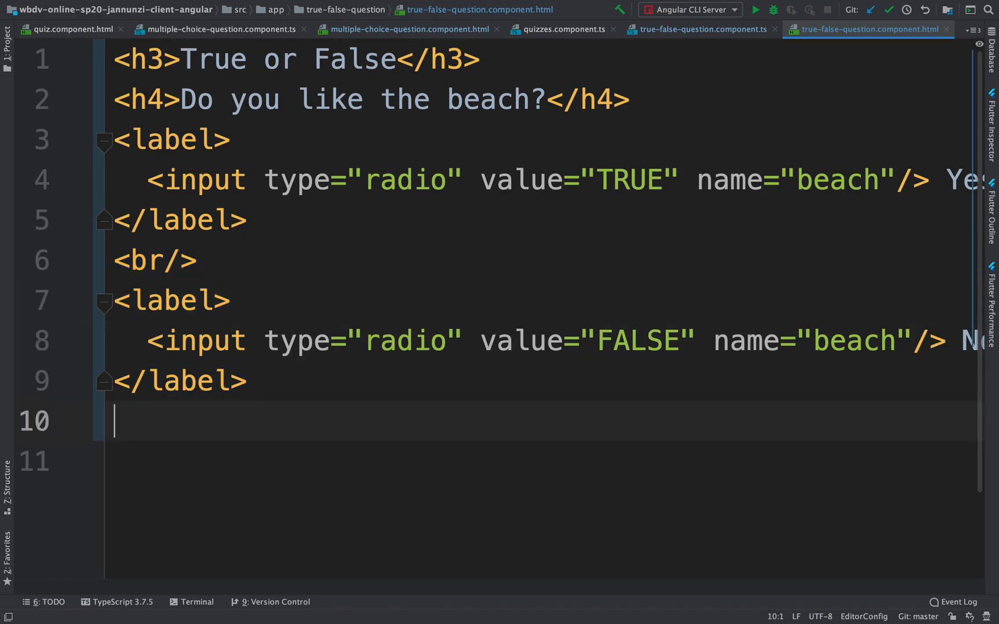
{"action": "type", "text": "<br/>"}
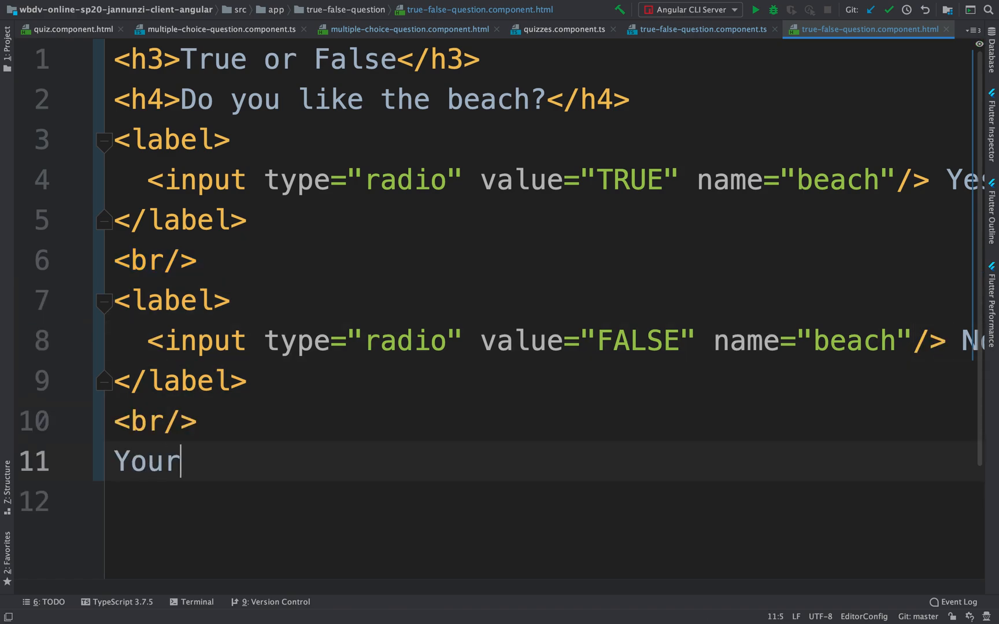
{"action": "type", "text": "answer: {"}
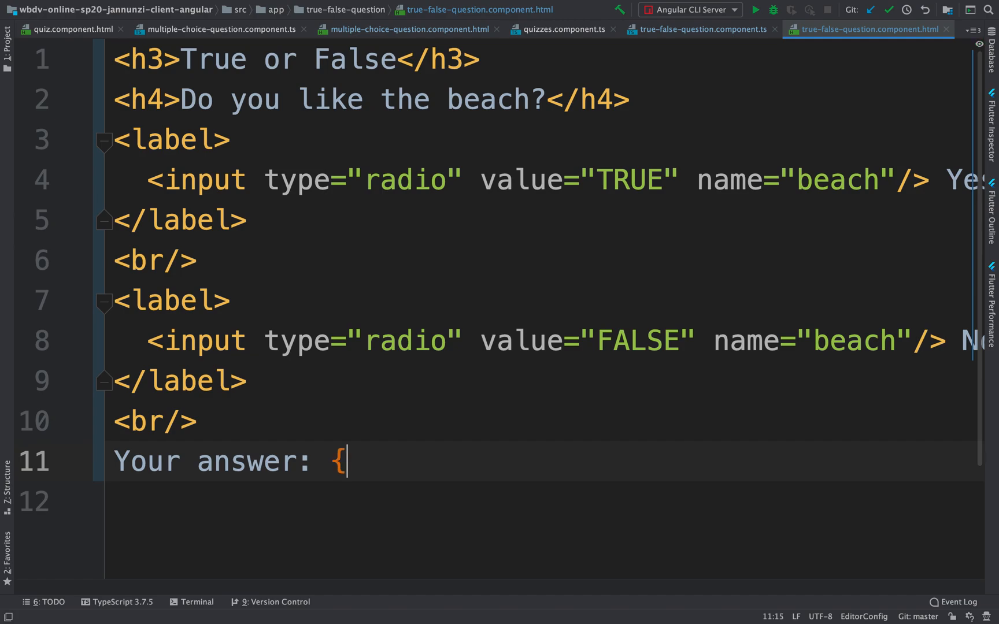
{"action": "type", "text": "{answer}}"}
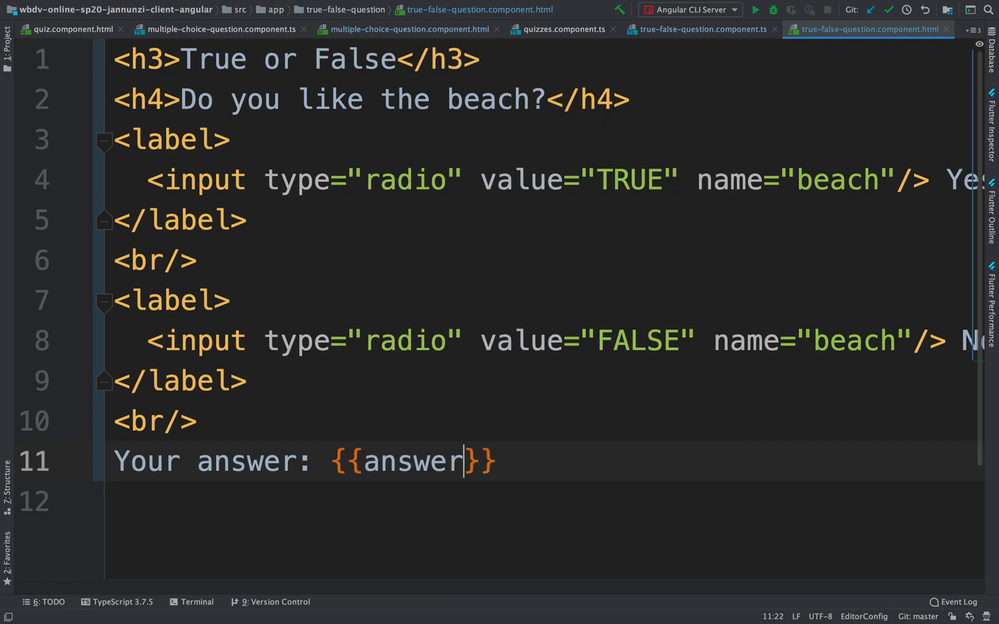
{"action": "left_click", "coordinate": [584, 17]}
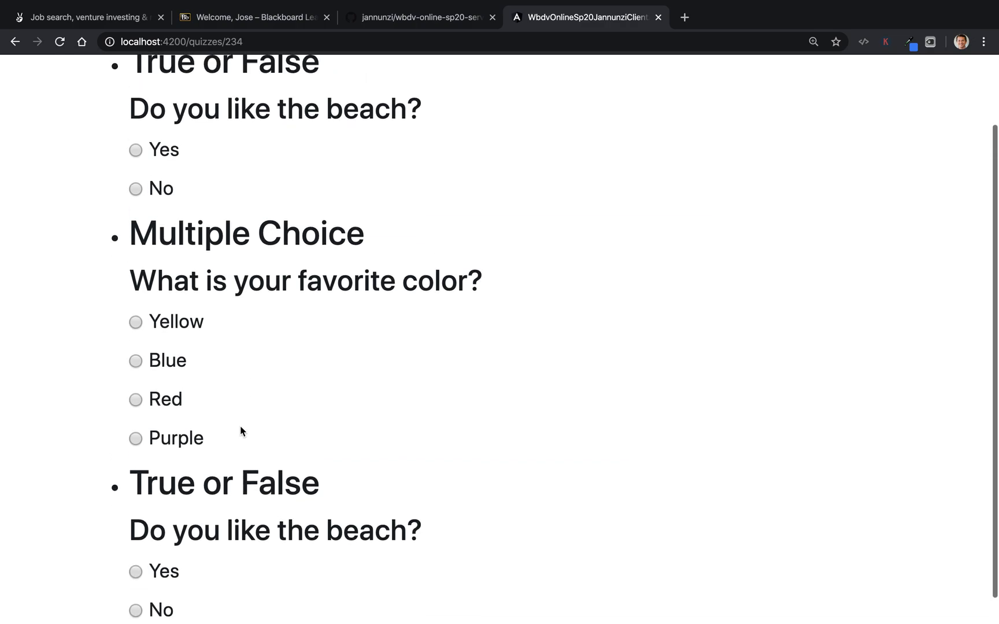
Step: Scroll the reloaded quiz page to see the blank 'Your answer:' line under the beach question
{"action": "scroll", "scroll_direction": "down", "scroll_amount": 3}
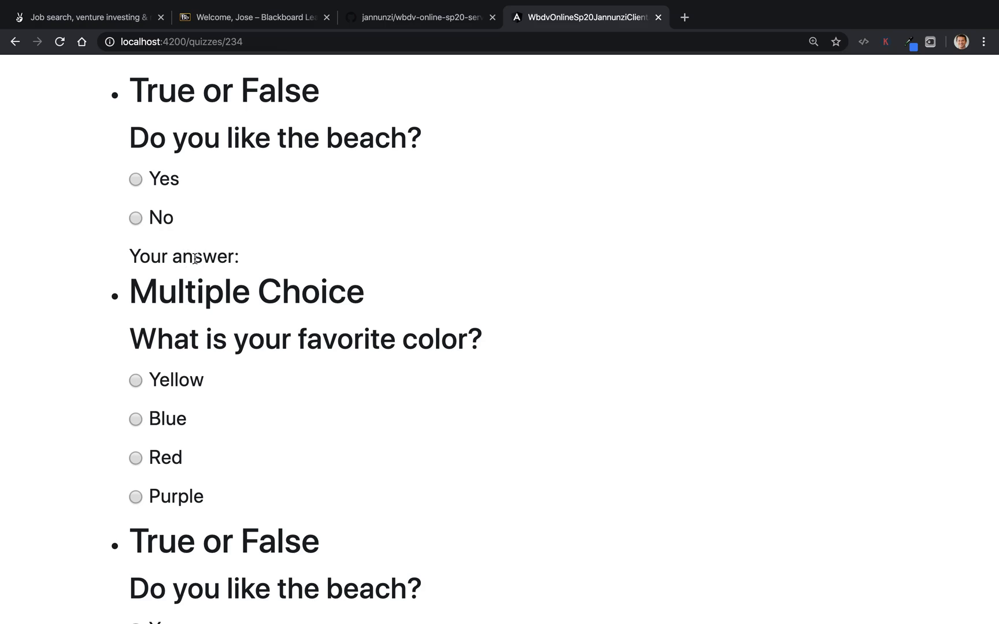
{"action": "mouse_move", "coordinate": [261, 259]}
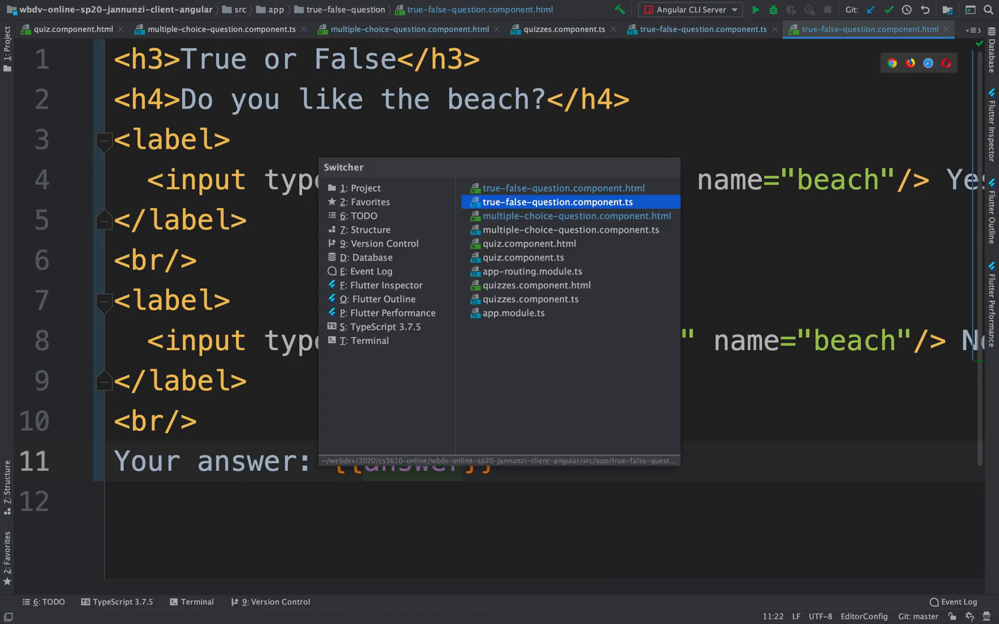
Step: Set the true-false component's answer default to 'No answer yet'
{"action": "key", "text": "Escape"}
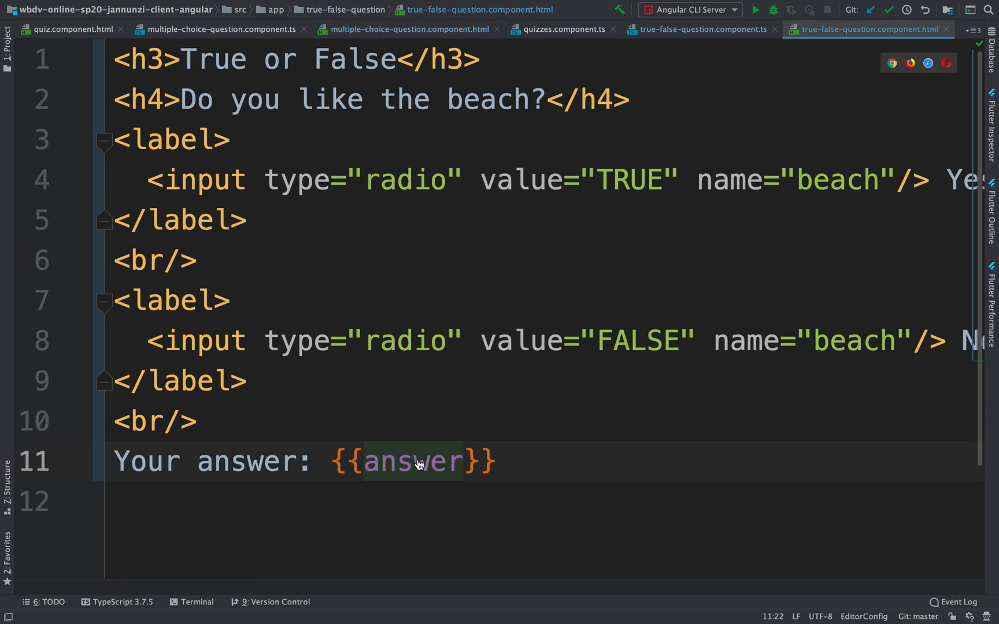
{"action": "left_click", "coordinate": [700, 29]}
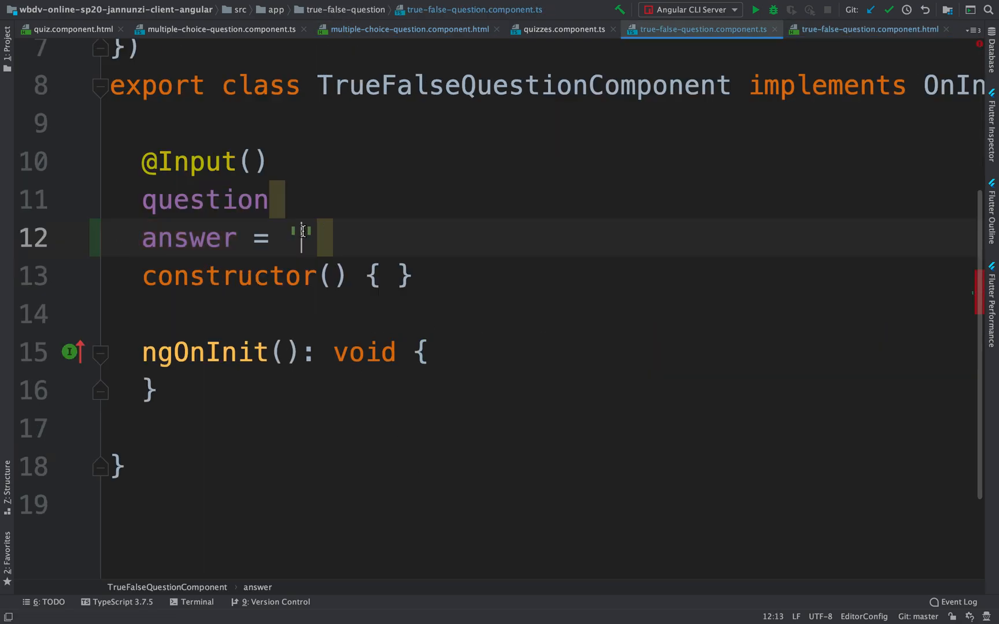
{"action": "type", "text": "'No a"}
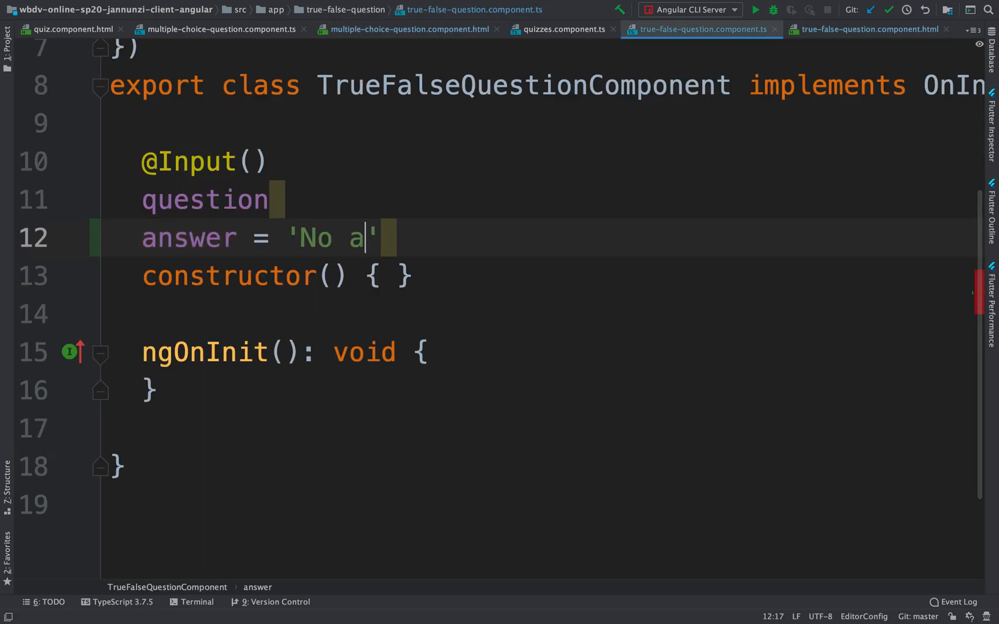
{"action": "type", "text": "nswer yet"}
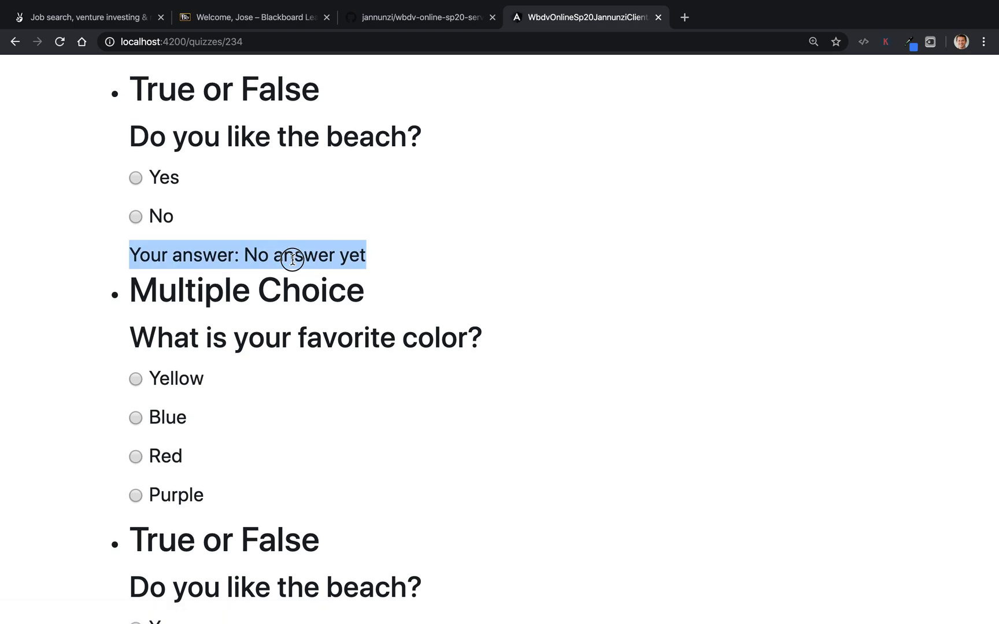
{"action": "scroll", "scroll_direction": "down", "scroll_amount": 3}
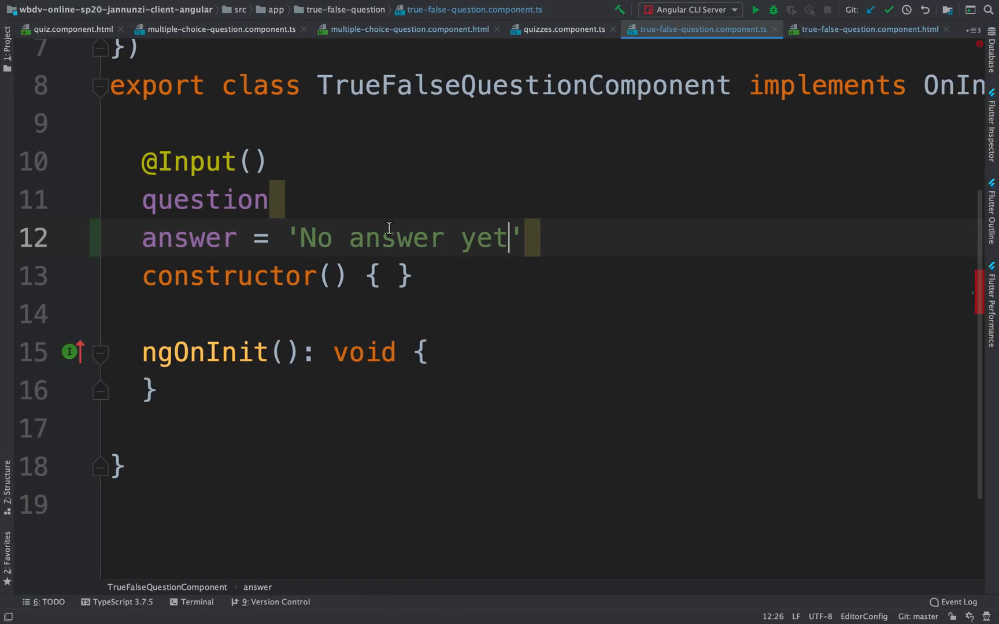
Step: Add [(ngModel)]="answer" to the Yes and No radio inputs in the true-false template
{"action": "left_click", "coordinate": [866, 29]}
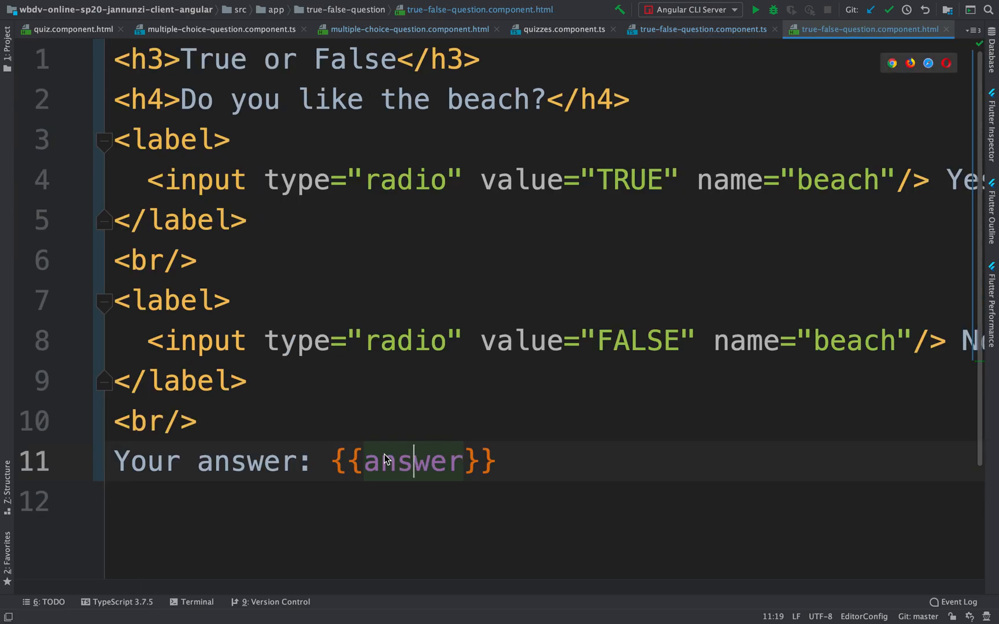
{"action": "mouse_move", "coordinate": [488, 329]}
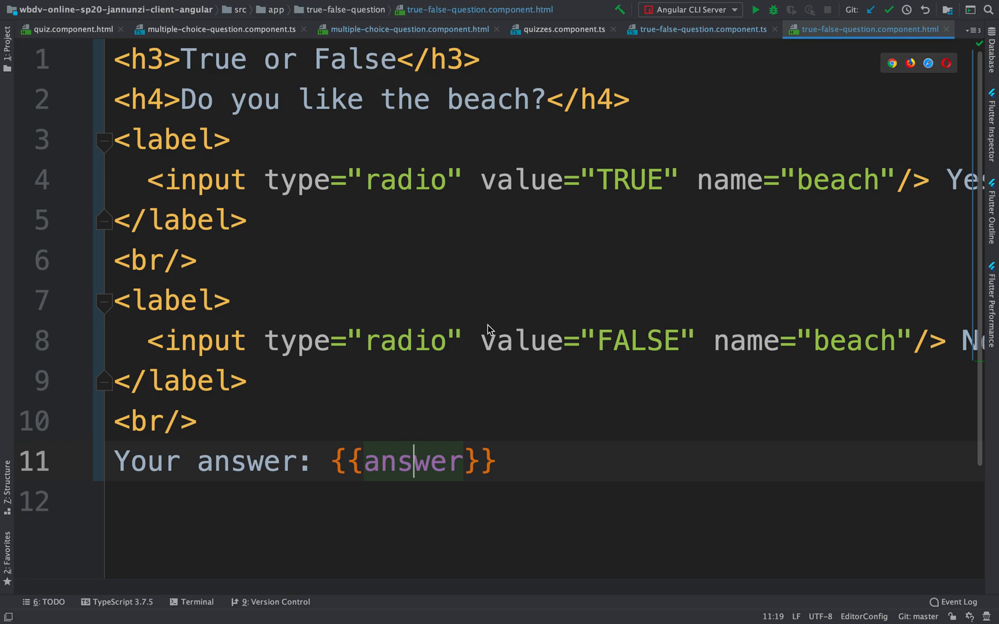
{"action": "mouse_move", "coordinate": [467, 183]}
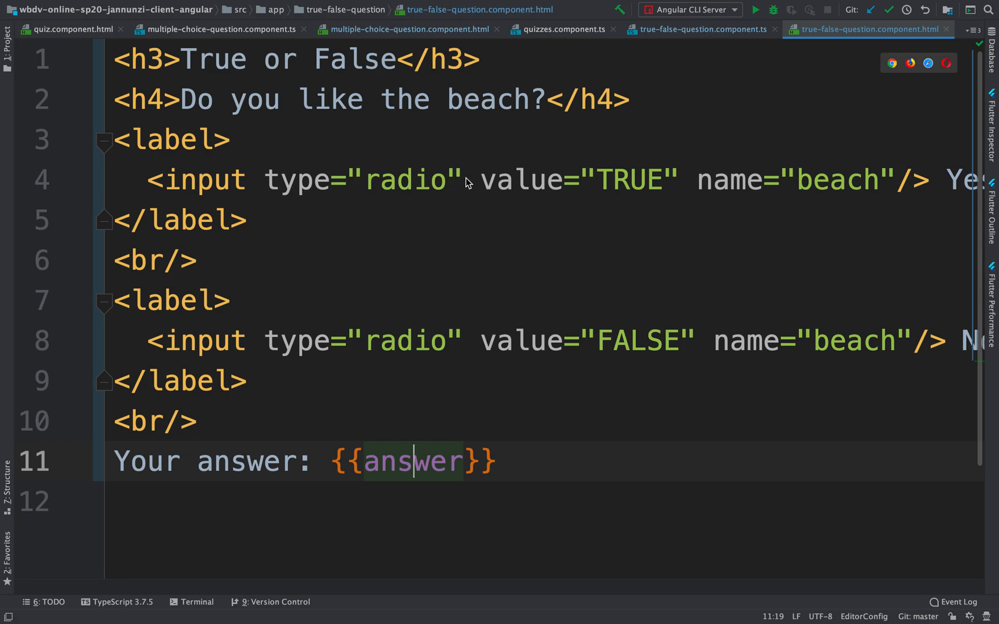
{"action": "type", "text": "ng"}
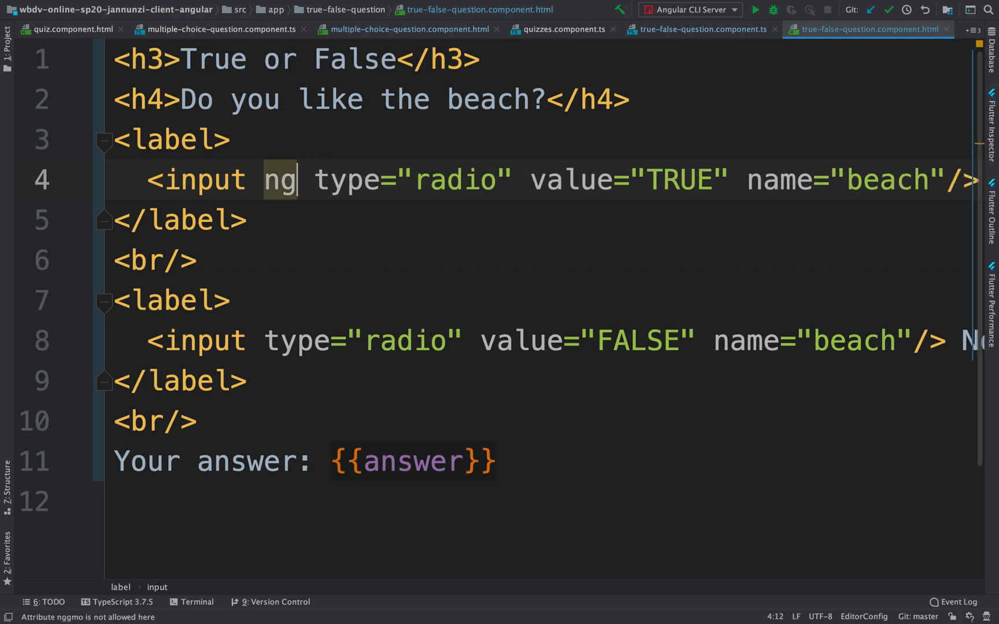
{"action": "type", "text": "[(ngModel)]=\"\""}
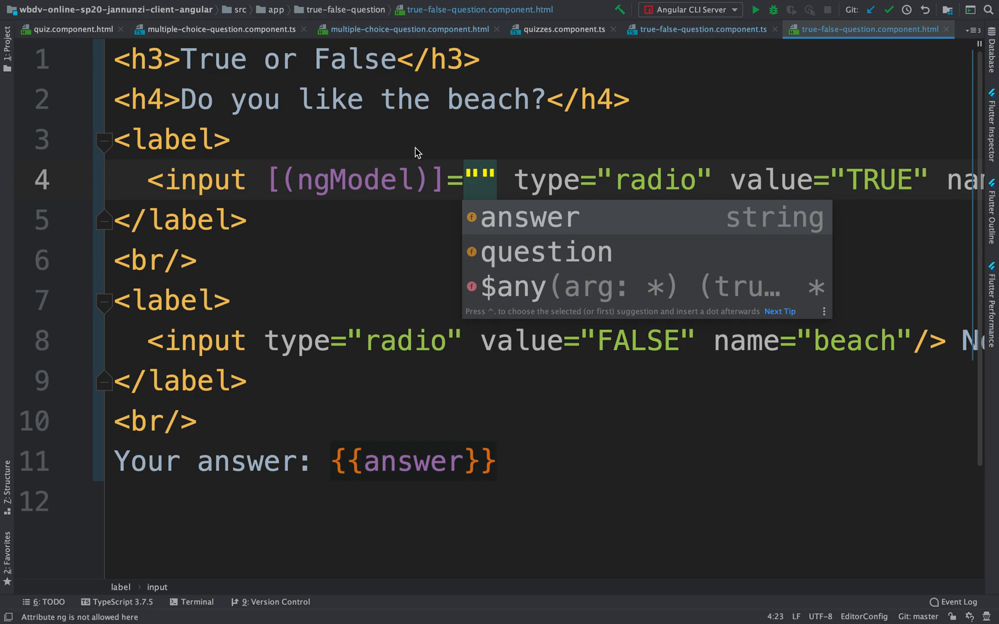
{"action": "left_click", "coordinate": [527, 218]}
{"action": "type", "text": " [(ngModel)]=\"answer\""}
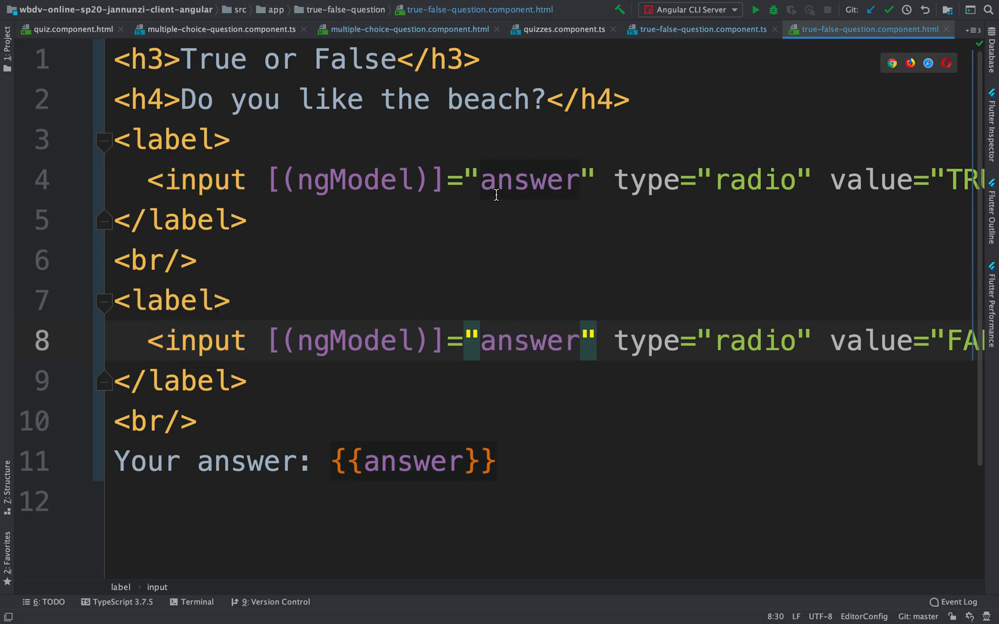
{"action": "scroll", "scroll_direction": "right", "scroll_amount": 3}
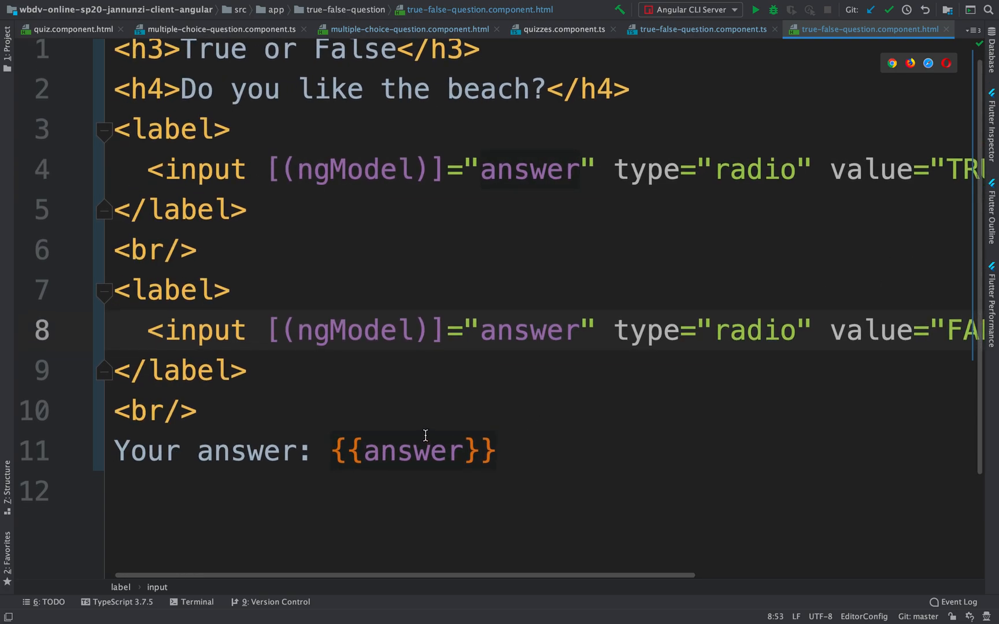
{"action": "mouse_move", "coordinate": [434, 451]}
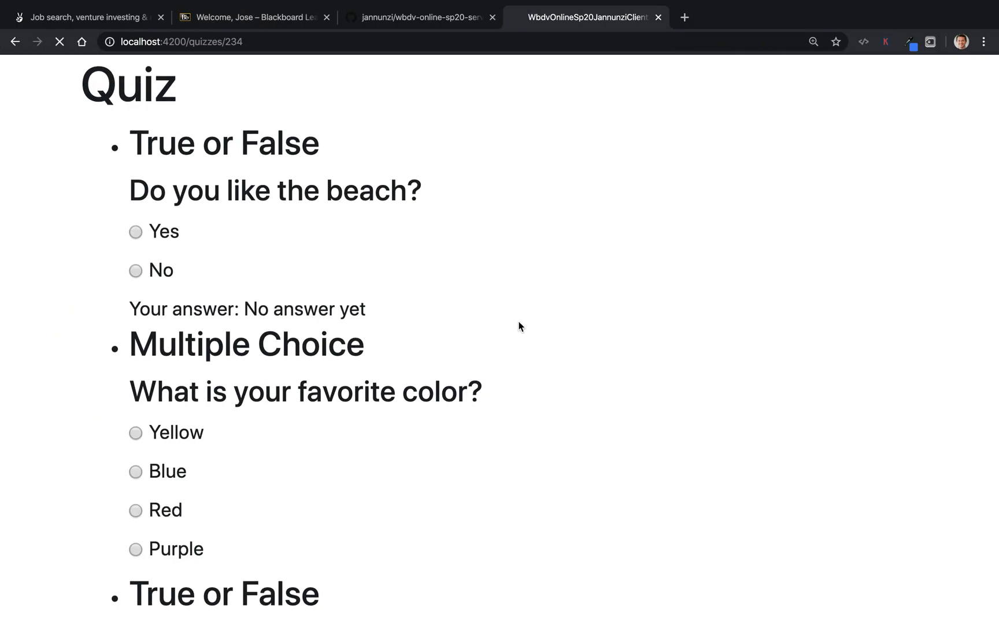
{"action": "scroll", "scroll_direction": "down", "scroll_amount": 3}
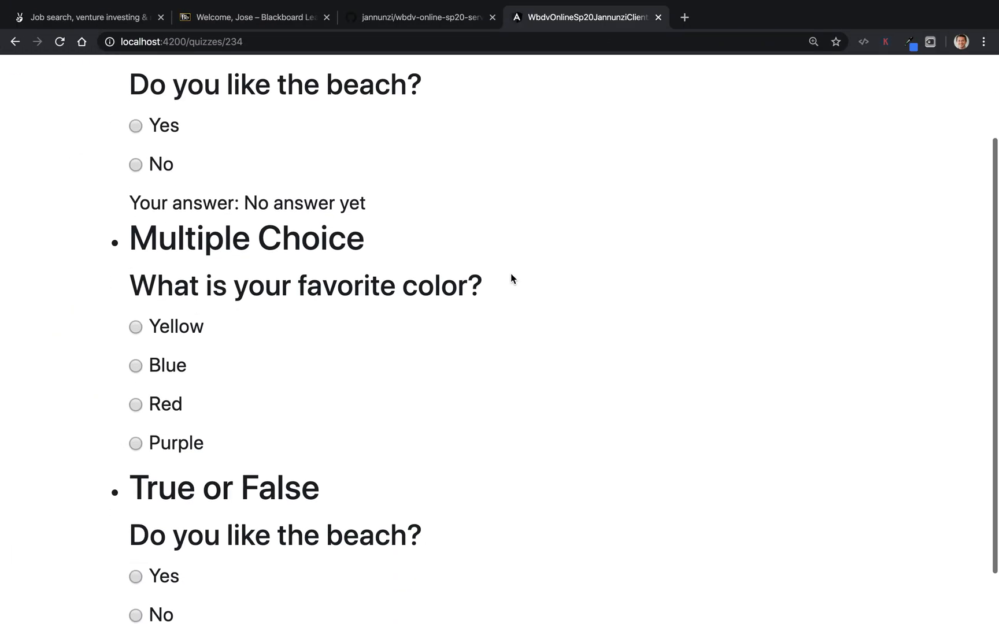
{"action": "scroll", "scroll_direction": "down", "scroll_amount": 3}
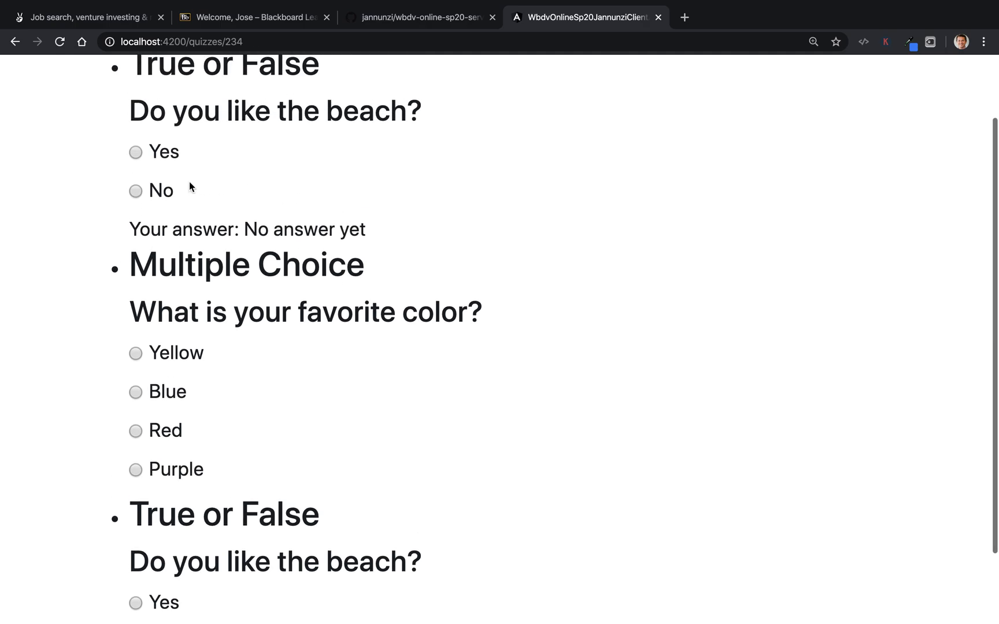
{"action": "left_click", "coordinate": [135, 190]}
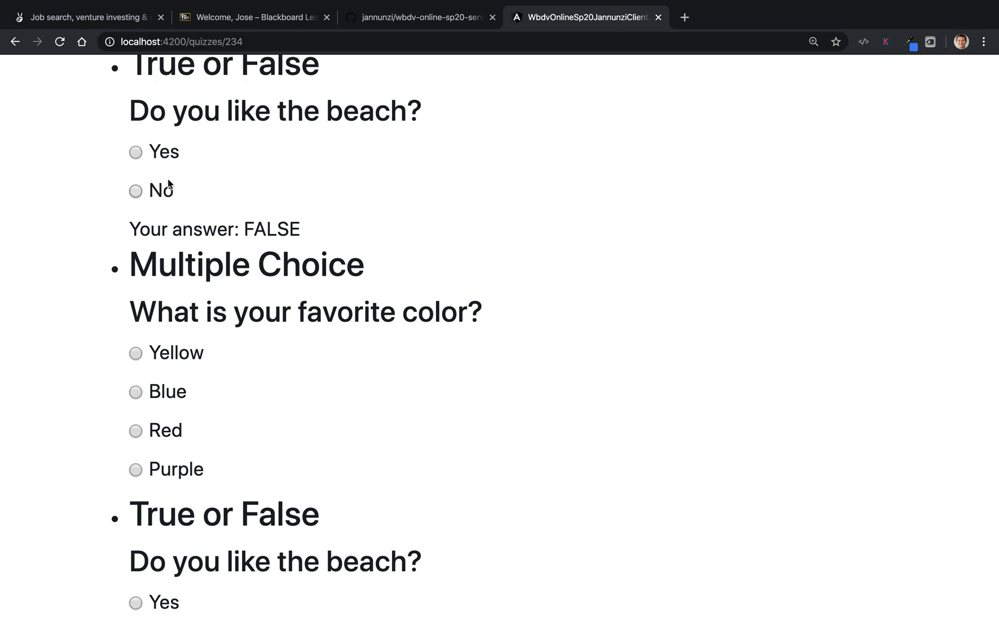
{"action": "mouse_move", "coordinate": [201, 254]}
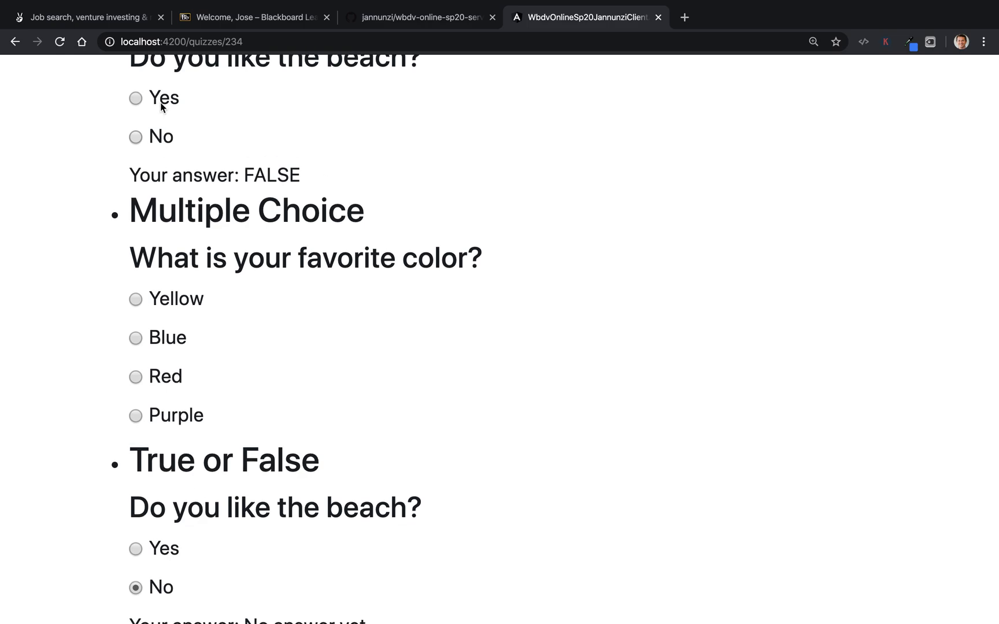
{"action": "mouse_move", "coordinate": [161, 141]}
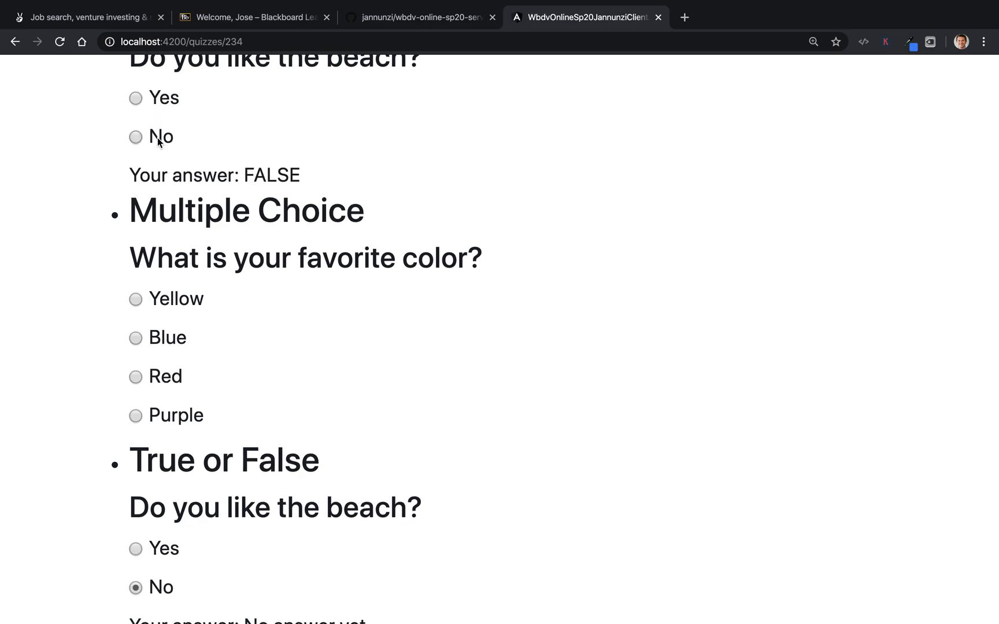
{"action": "scroll", "scroll_direction": "down", "scroll_amount": 3}
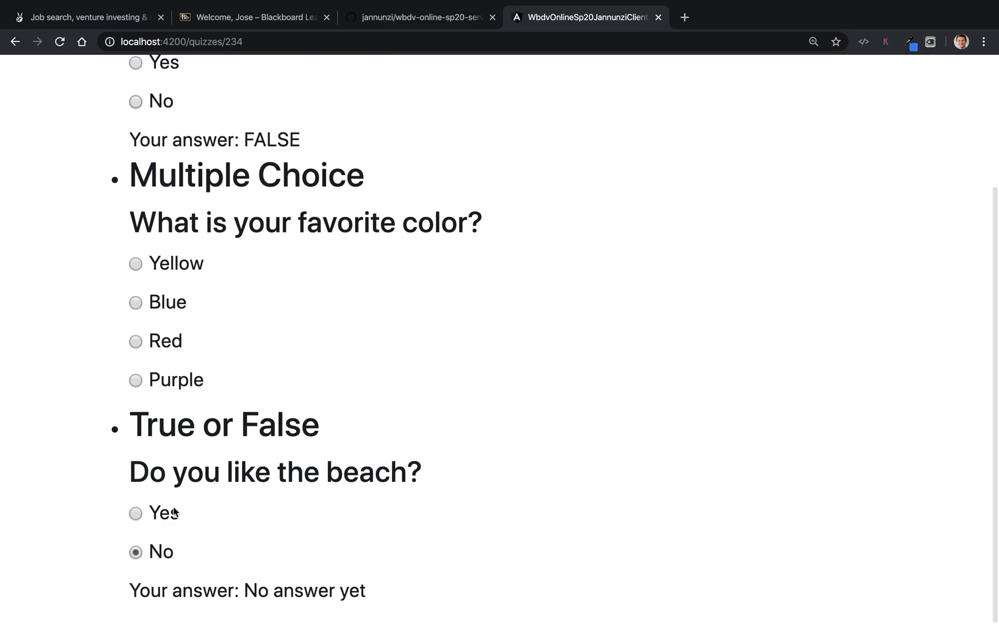
{"action": "mouse_move", "coordinate": [184, 524]}
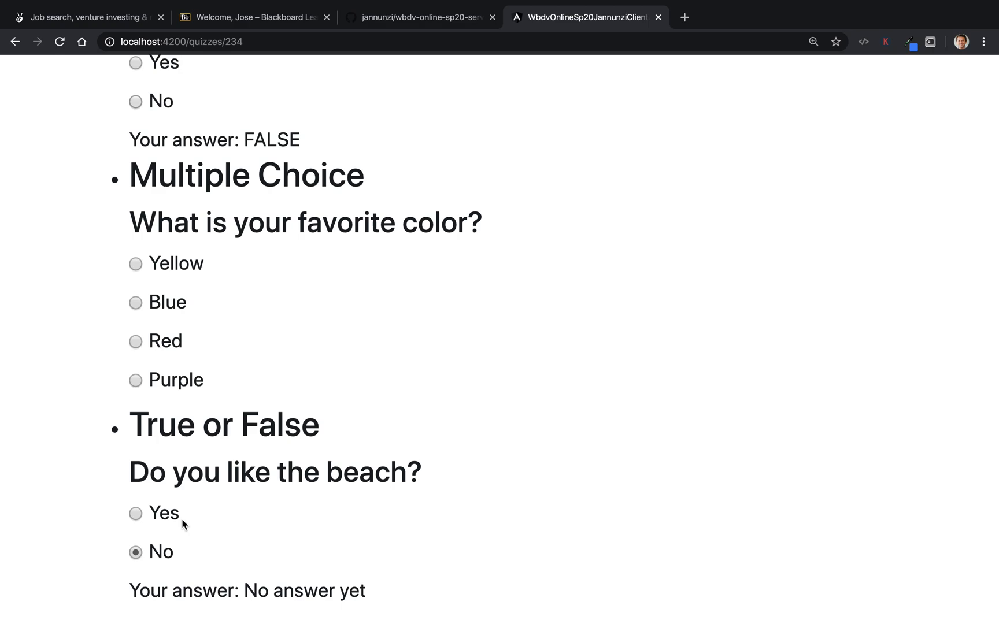
{"action": "scroll", "scroll_direction": "up", "scroll_amount": 3}
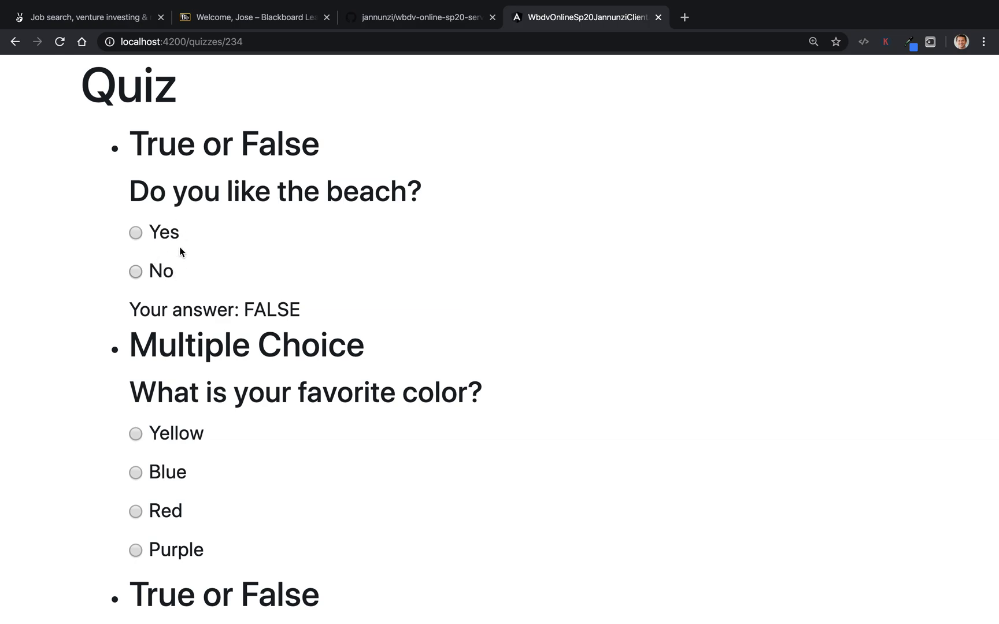
{"action": "scroll", "scroll_direction": "down", "scroll_amount": 3}
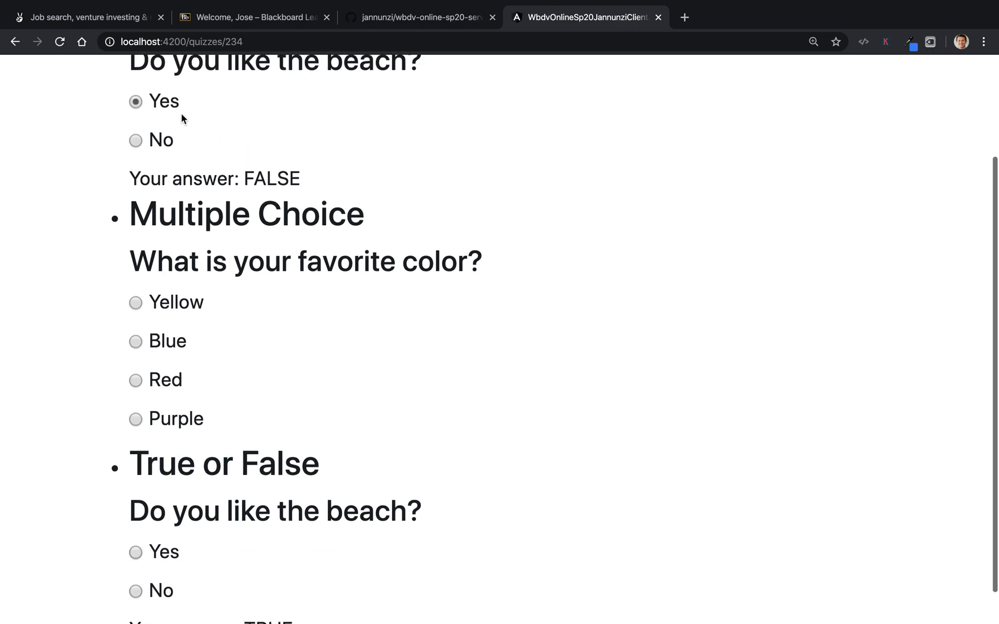
{"action": "mouse_move", "coordinate": [303, 308]}
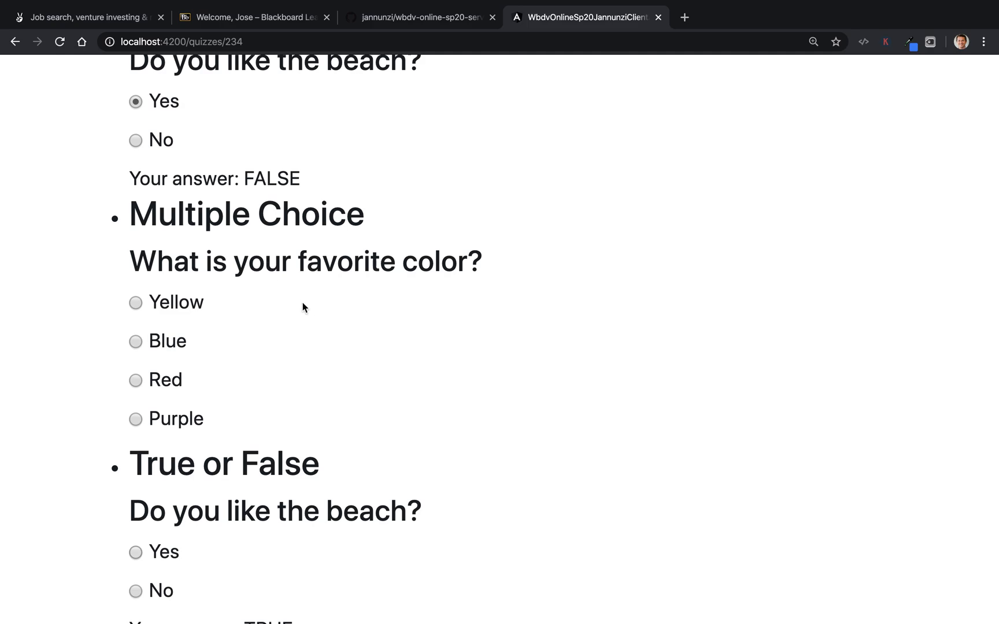
{"action": "scroll", "scroll_direction": "down", "scroll_amount": 3}
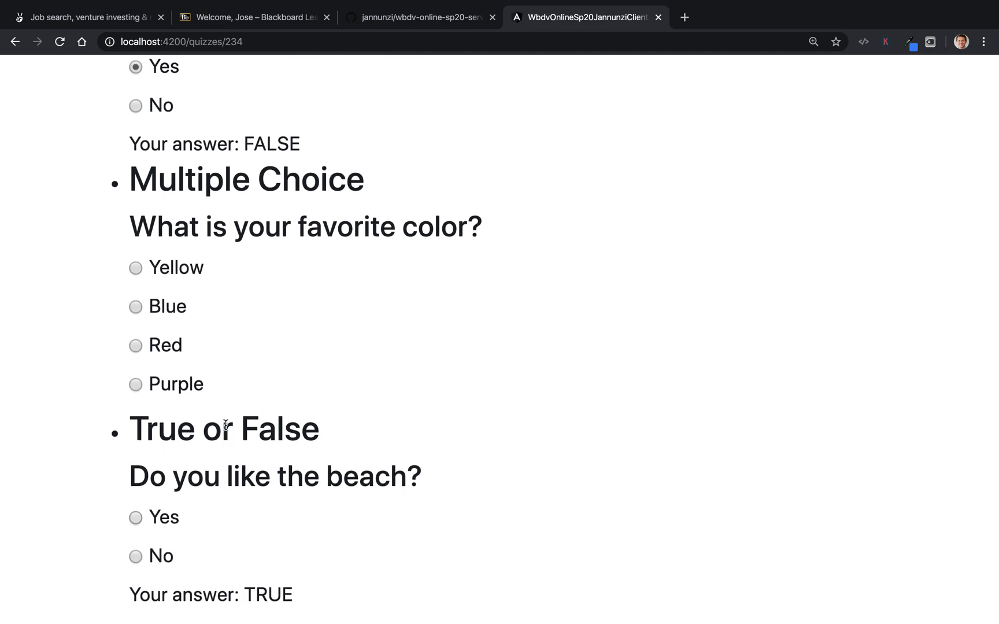
{"action": "scroll", "scroll_direction": "down", "scroll_amount": 3}
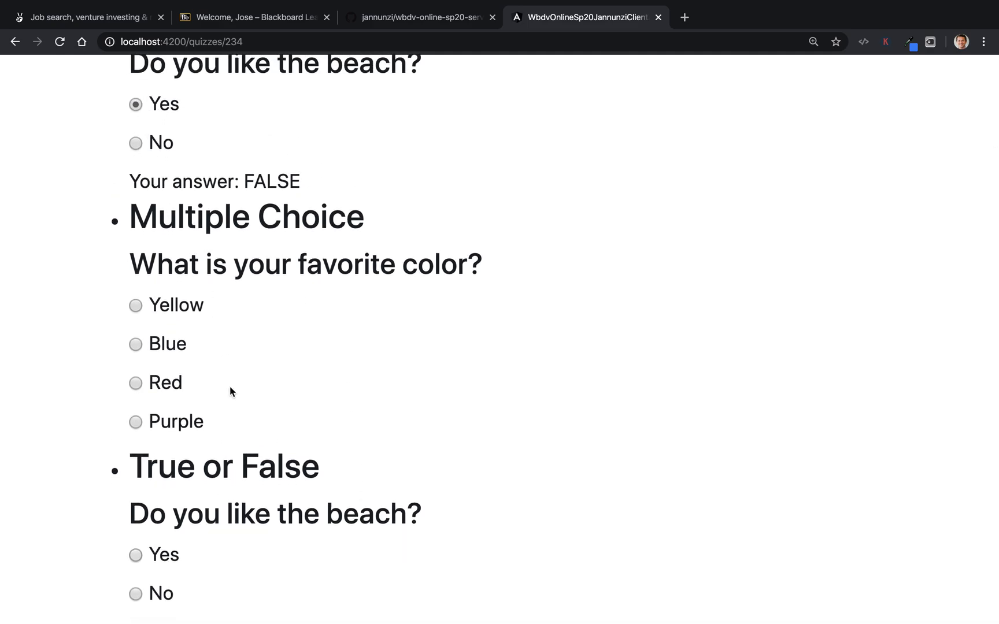
{"action": "scroll", "scroll_direction": "down", "scroll_amount": 3}
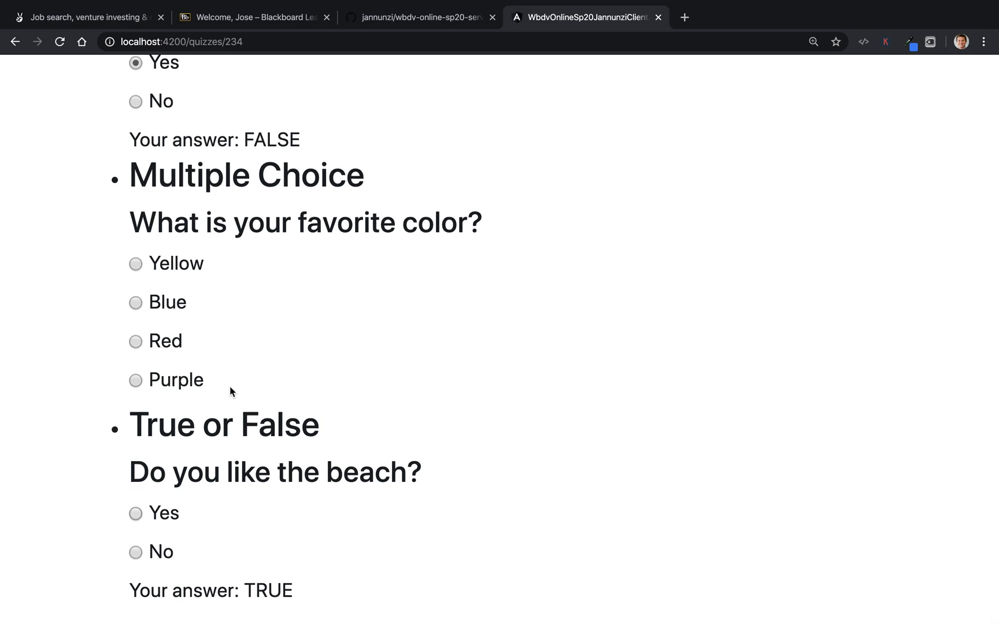
{"action": "mouse_move", "coordinate": [224, 261]}
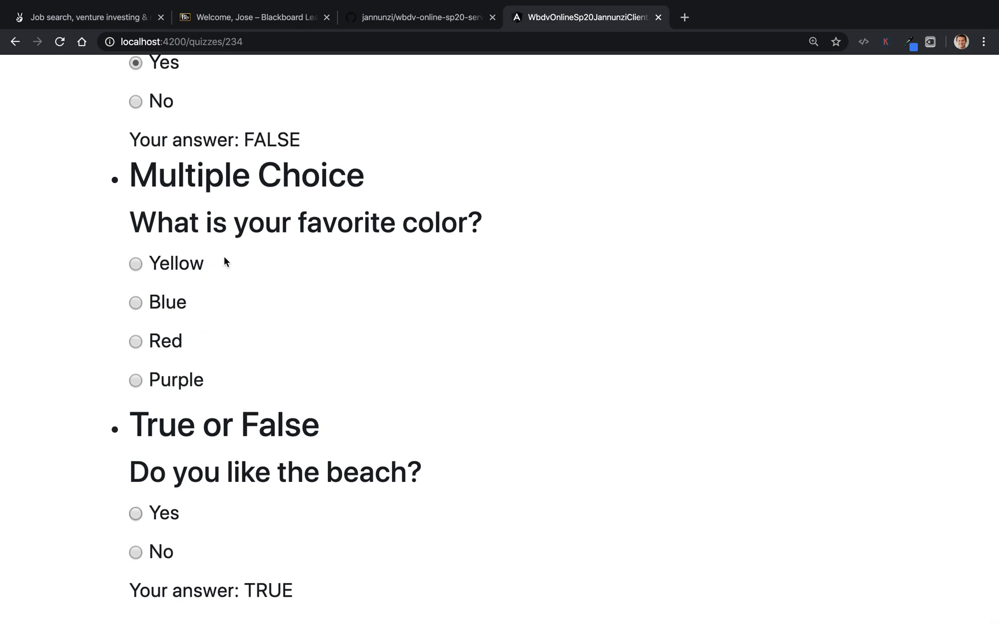
{"action": "mouse_move", "coordinate": [219, 253]}
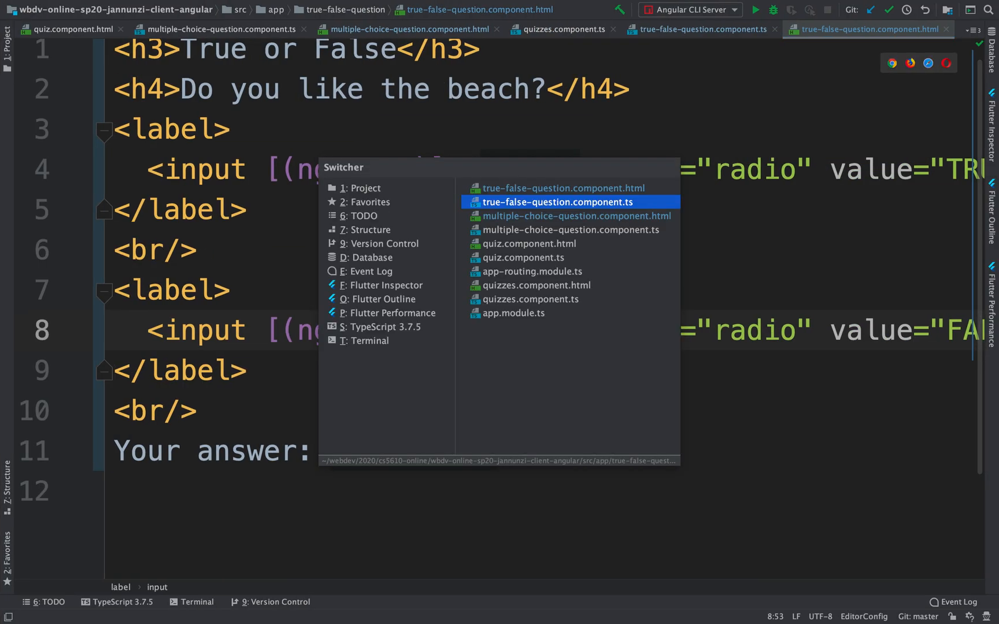
Step: Declare answer = 'No answer yet' below the question input in multiple-choice-question.component.ts
{"action": "left_click", "coordinate": [568, 230]}
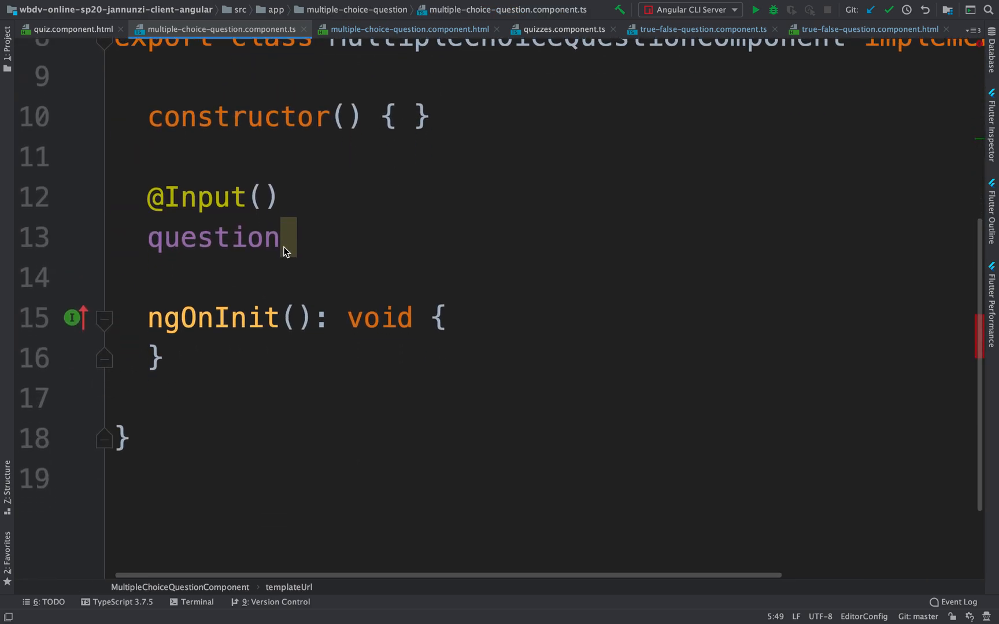
{"action": "type", "text": "answer = '"}
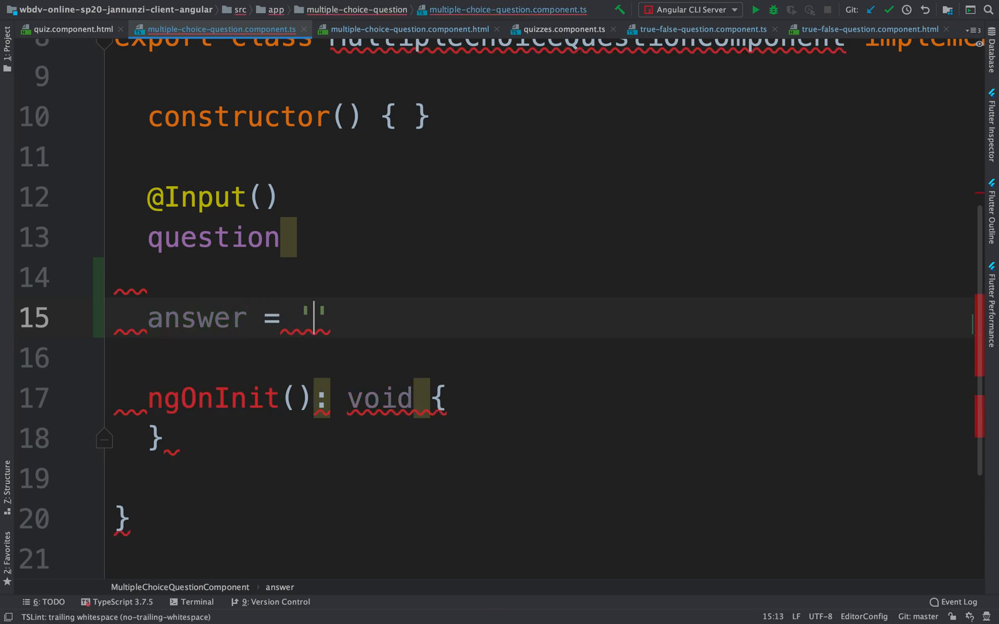
{"action": "type", "text": "No answer"}
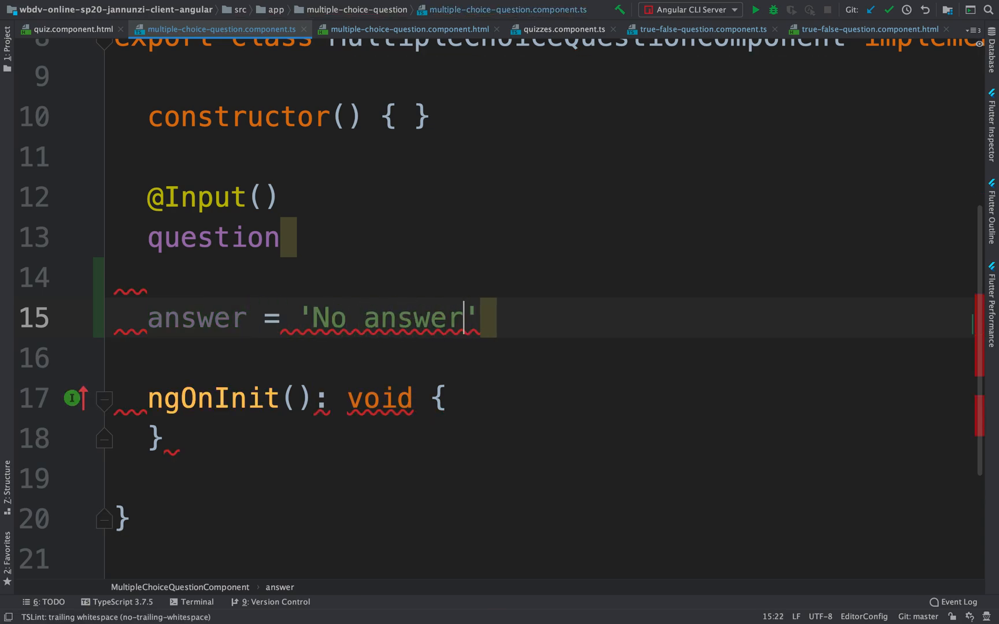
{"action": "type", "text": "yet"}
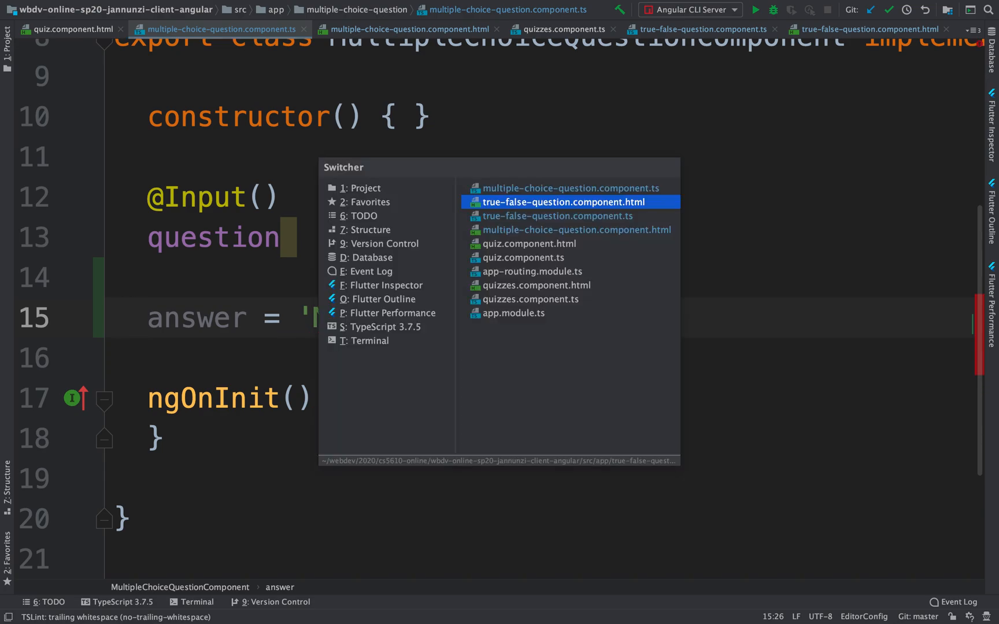
Step: Append '<br/>Your answer: {{answer}}' after the Purple option in the multiple-choice template
{"action": "left_click", "coordinate": [577, 229]}
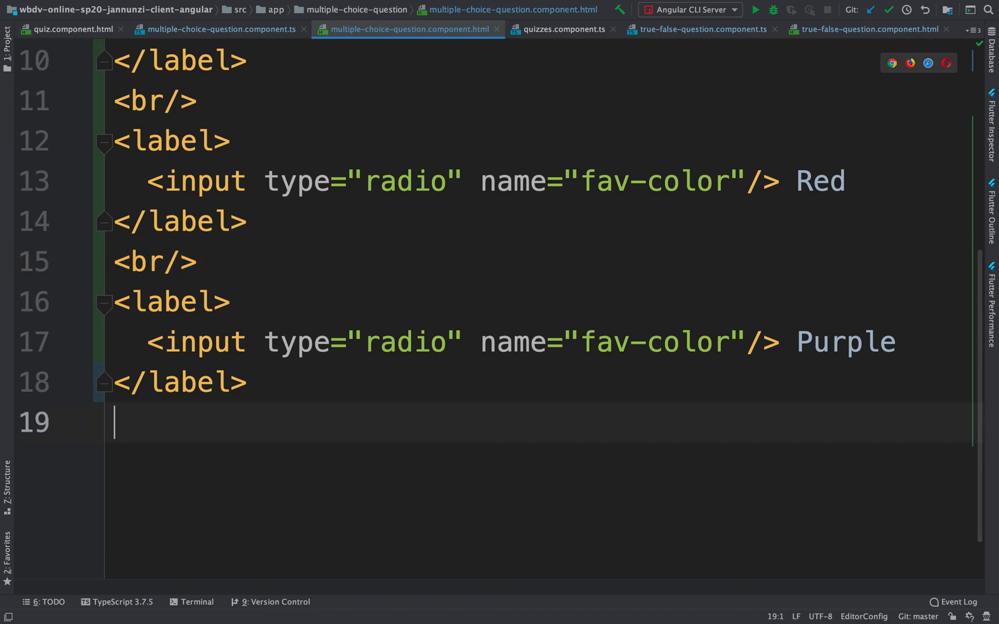
{"action": "type", "text": "<br/>"}
{"action": "type", "text": "Your answer: "}
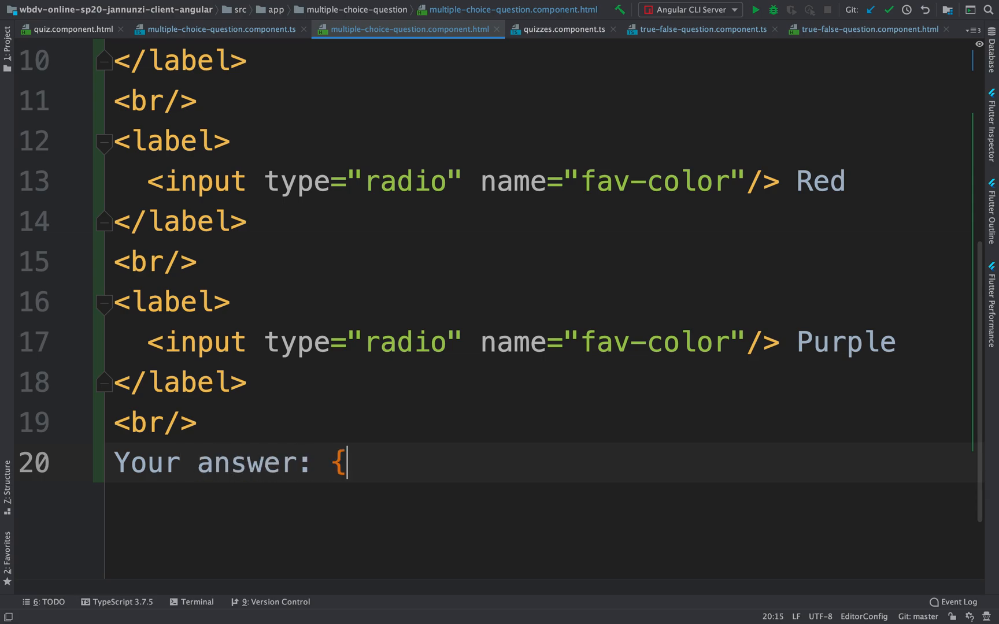
{"action": "type", "text": "{answer}}"}
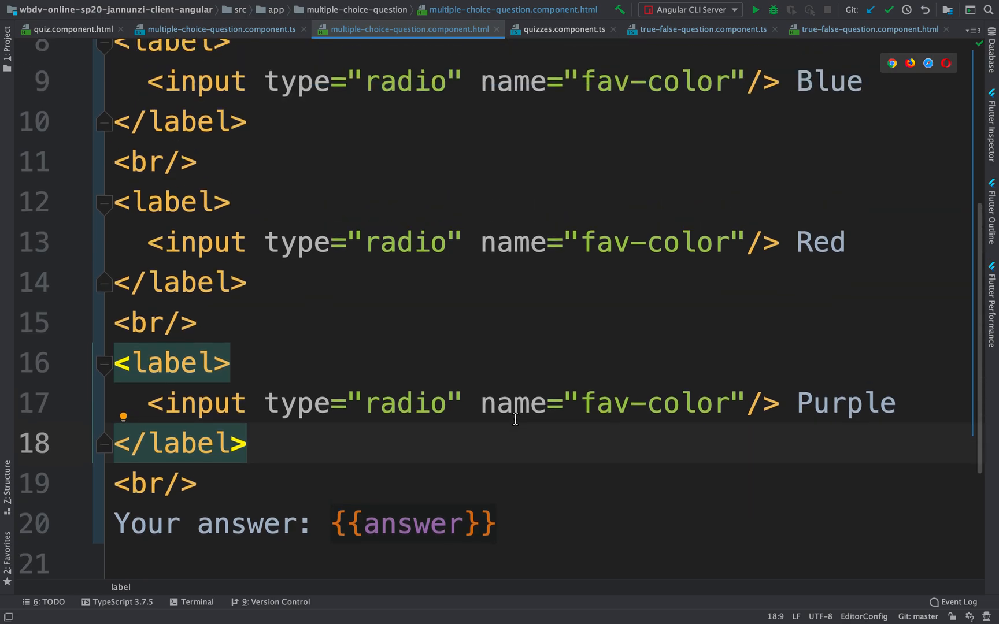
{"action": "scroll", "scroll_direction": "up", "scroll_amount": 3}
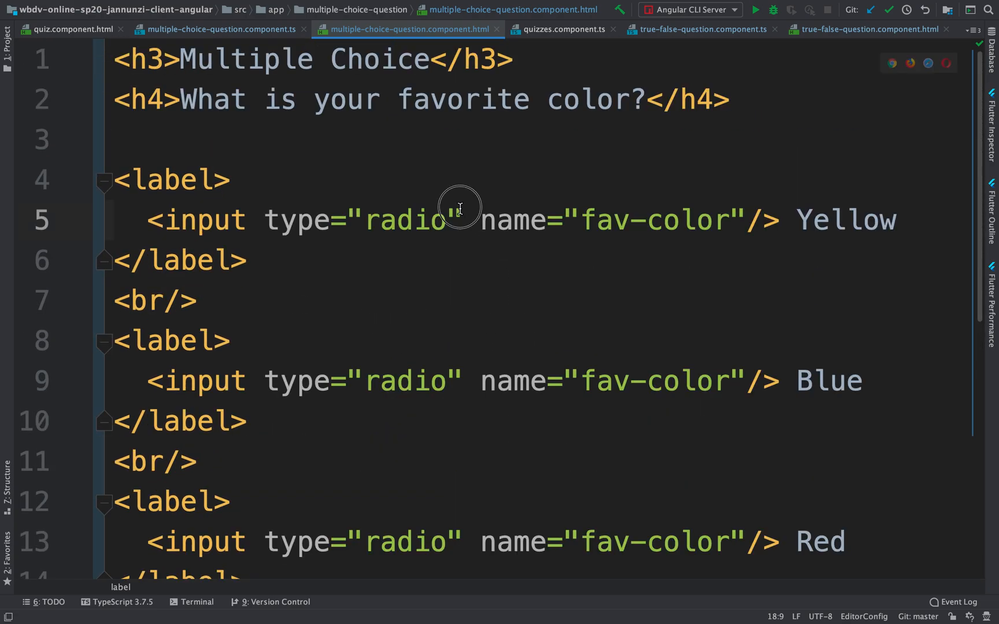
Step: Give the colour radio inputs value="YELLOW", "BLUE", "RED" and "PURPLE"
{"action": "type", "text": "value"}
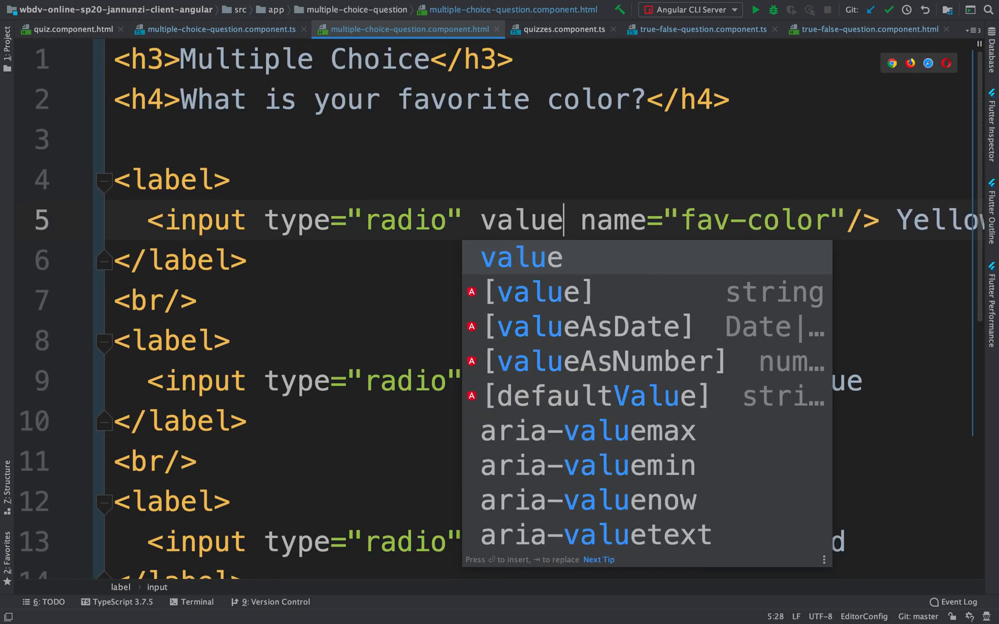
{"action": "type", "text": "=\"YELLOW"}
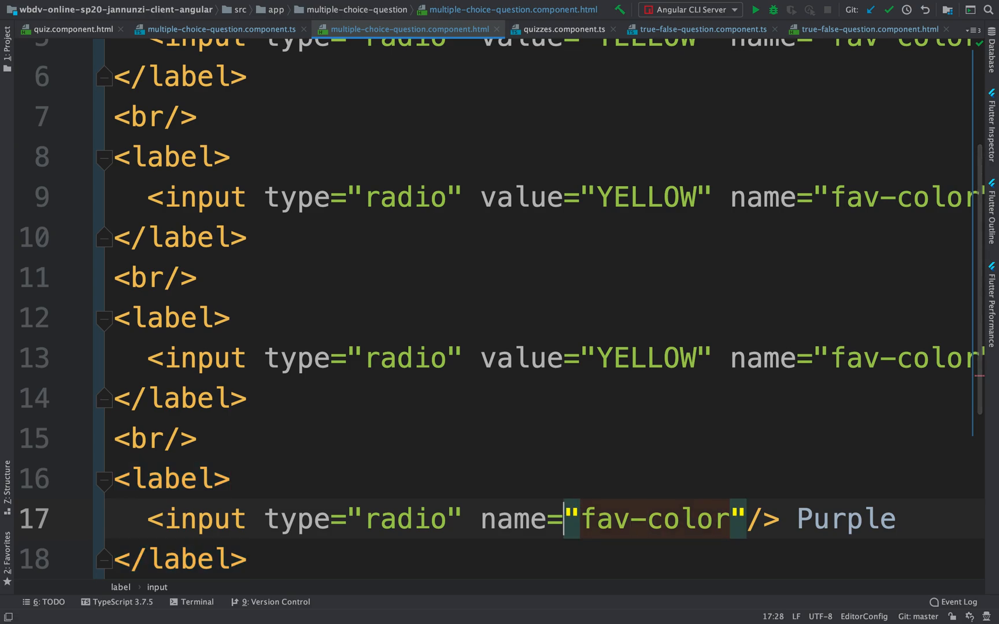
{"action": "type", "text": "value=\"YELLOW\""}
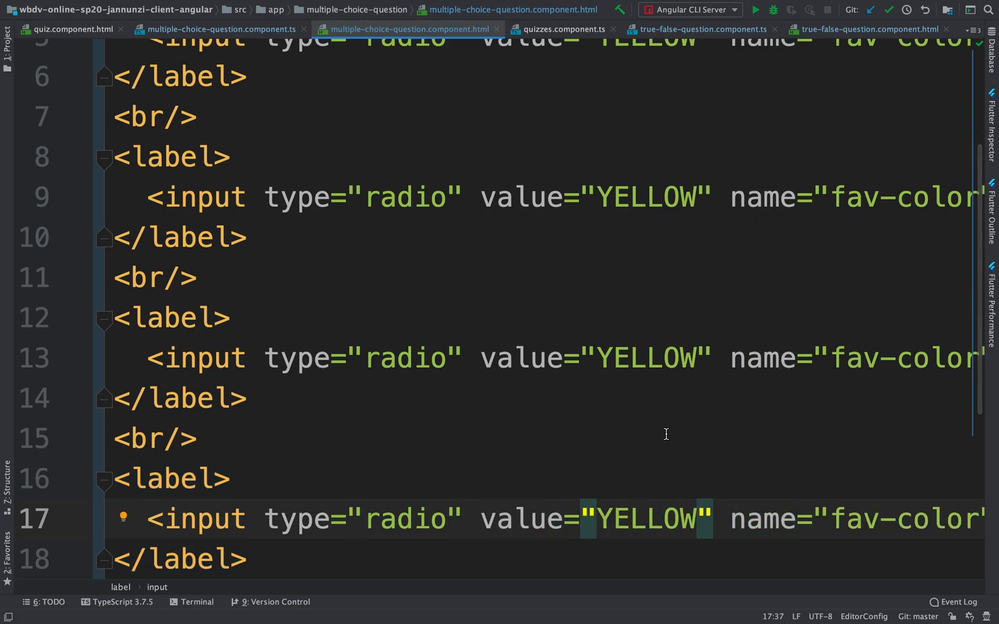
{"action": "type", "text": "PURPL"}
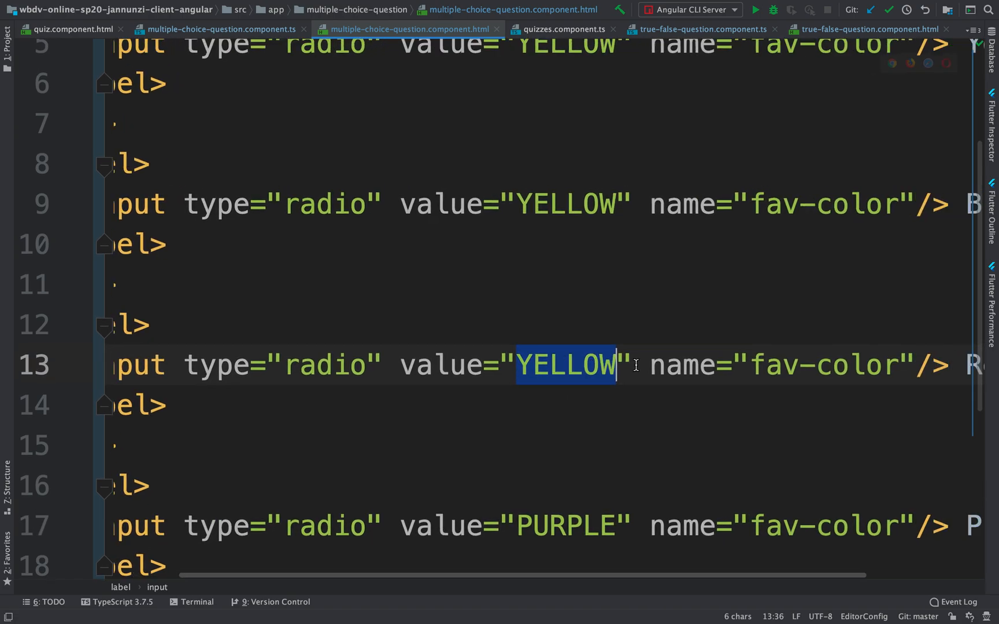
{"action": "type", "text": "RED"}
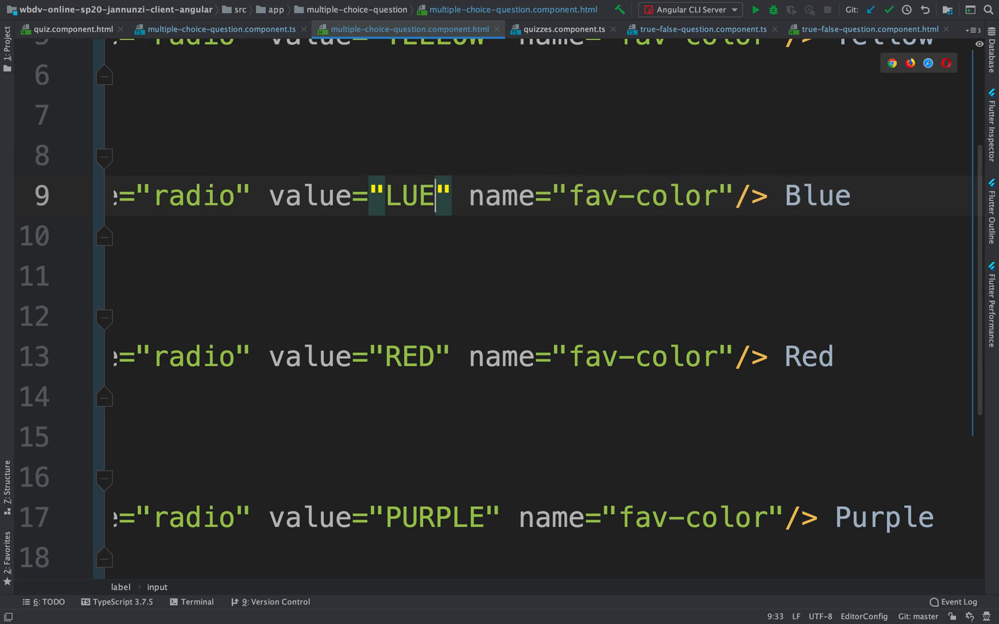
{"action": "type", "text": "B"}
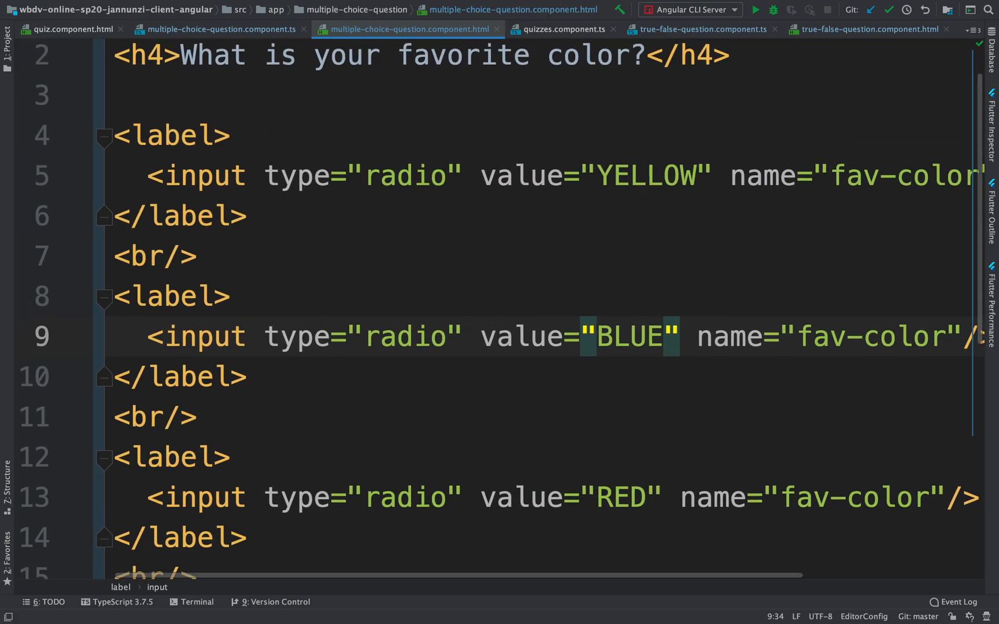
{"action": "left_click", "coordinate": [261, 170]}
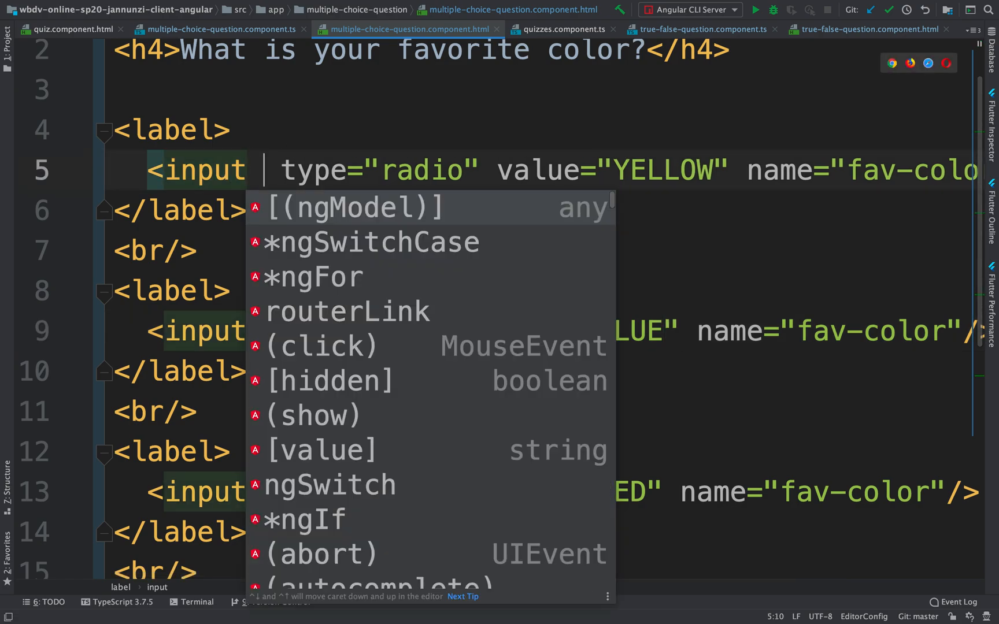
Step: Add [(ngModel)]="answer" to the colour radio inputs via the ngmo autocomplete
{"action": "type", "text": "ngmo"}
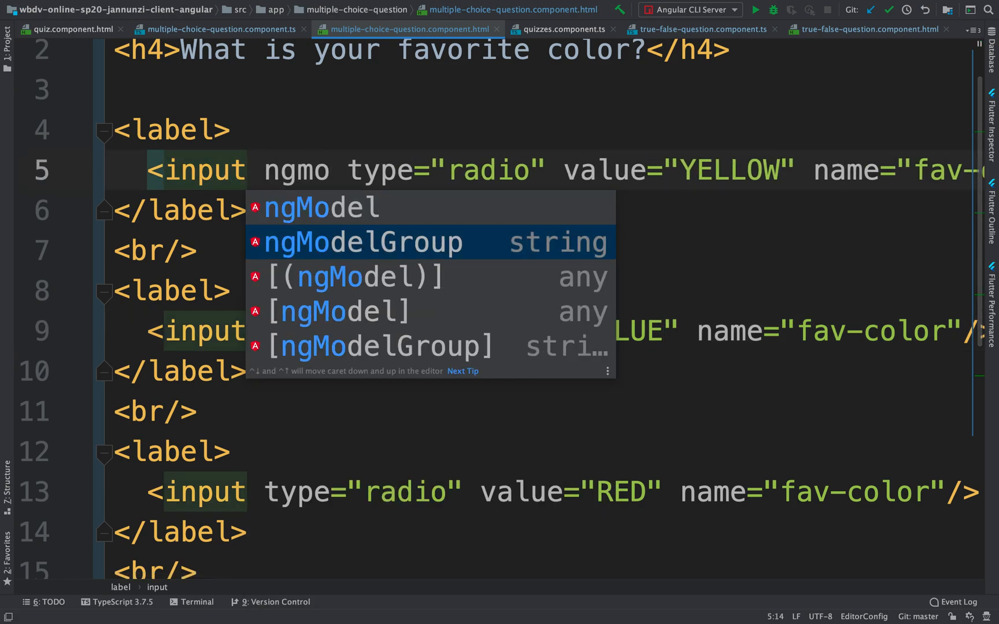
{"action": "left_click", "coordinate": [350, 277]}
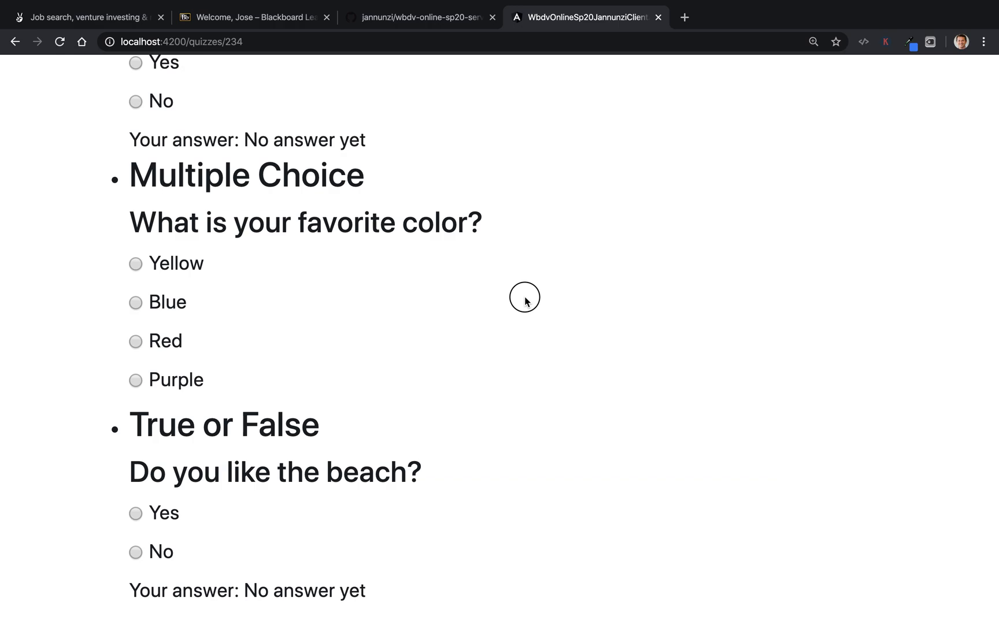
Step: Select Blue, Yellow, Red, then Yellow so 'Your answer' ends on YELLOW
{"action": "scroll", "scroll_direction": "down", "scroll_amount": 3}
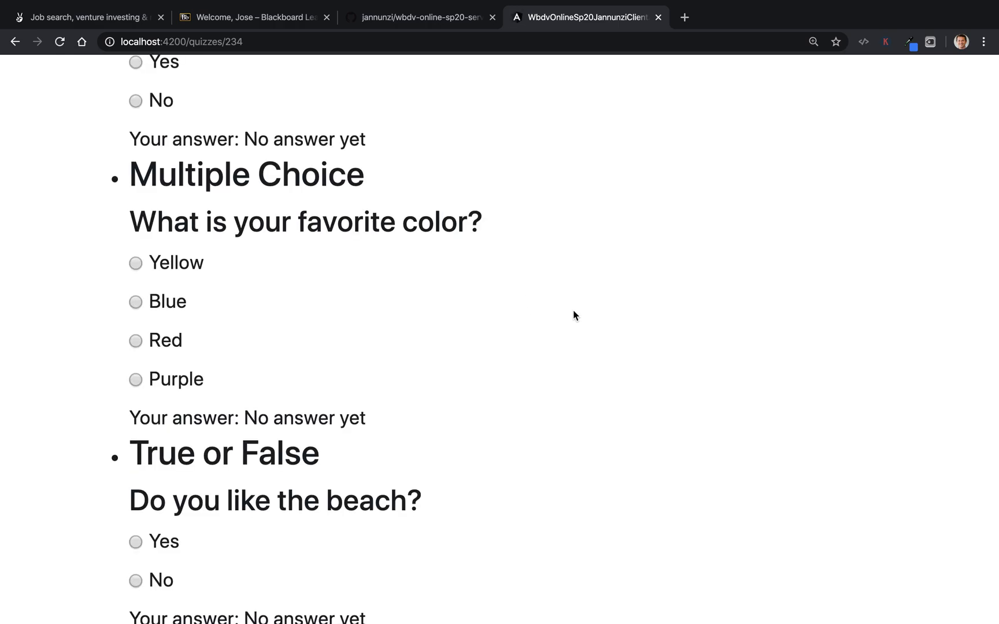
{"action": "scroll", "scroll_direction": "down", "scroll_amount": 3}
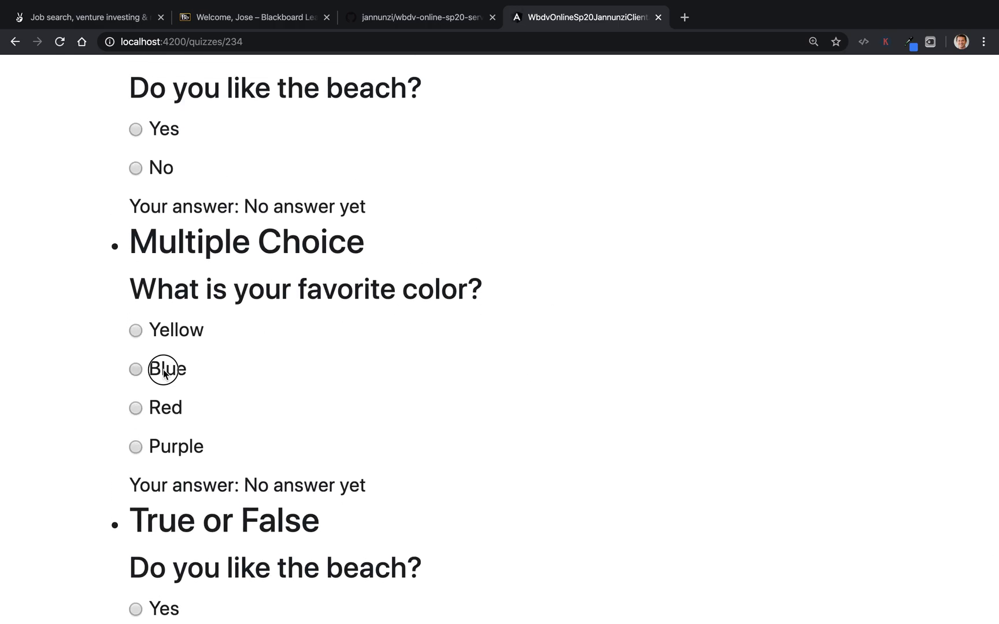
{"action": "left_click", "coordinate": [135, 368]}
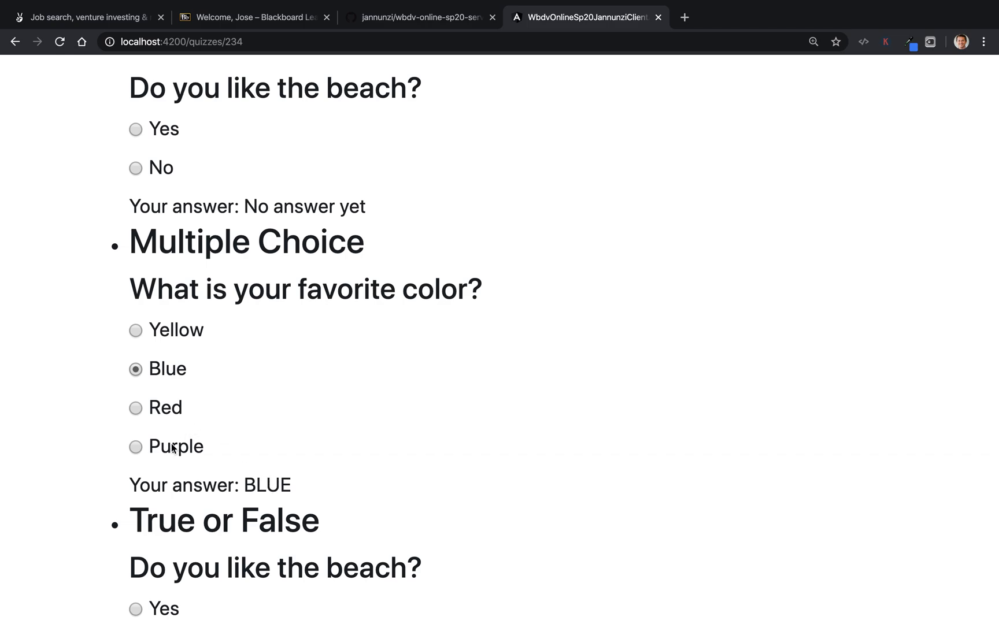
{"action": "left_click", "coordinate": [136, 330]}
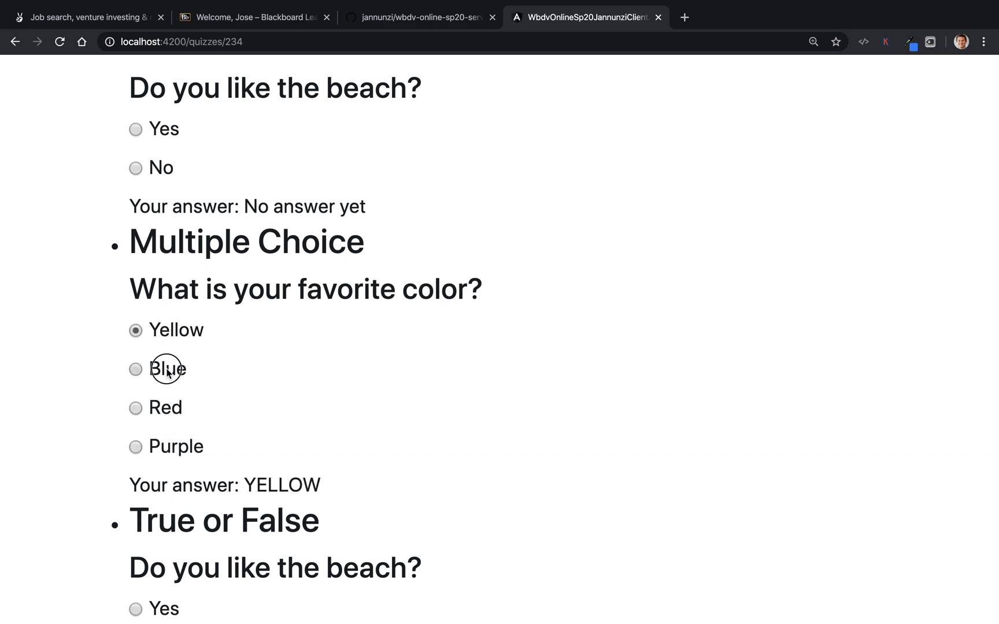
{"action": "left_click", "coordinate": [136, 408]}
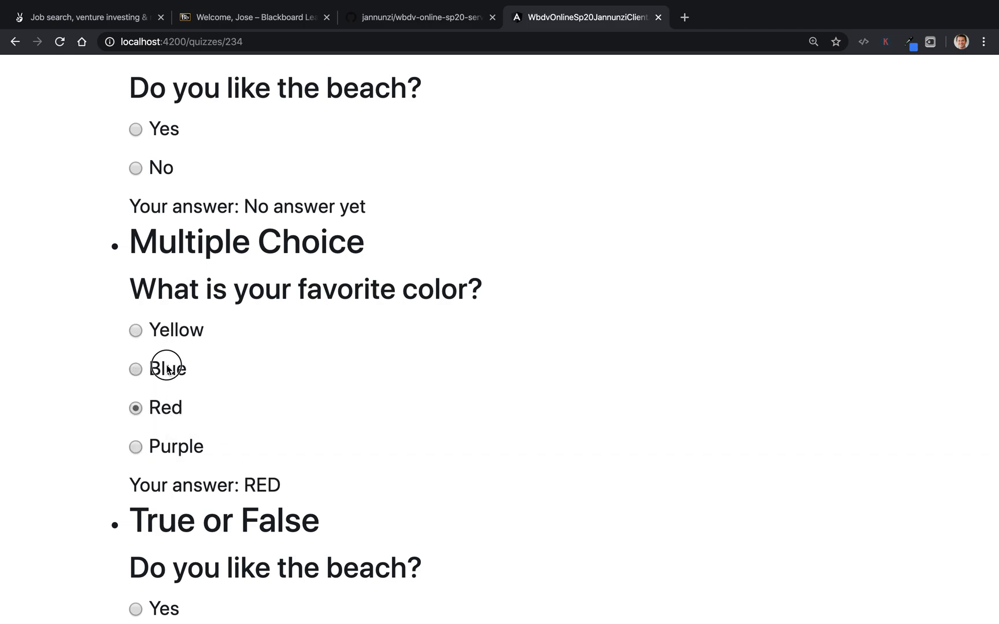
{"action": "left_click", "coordinate": [135, 329]}
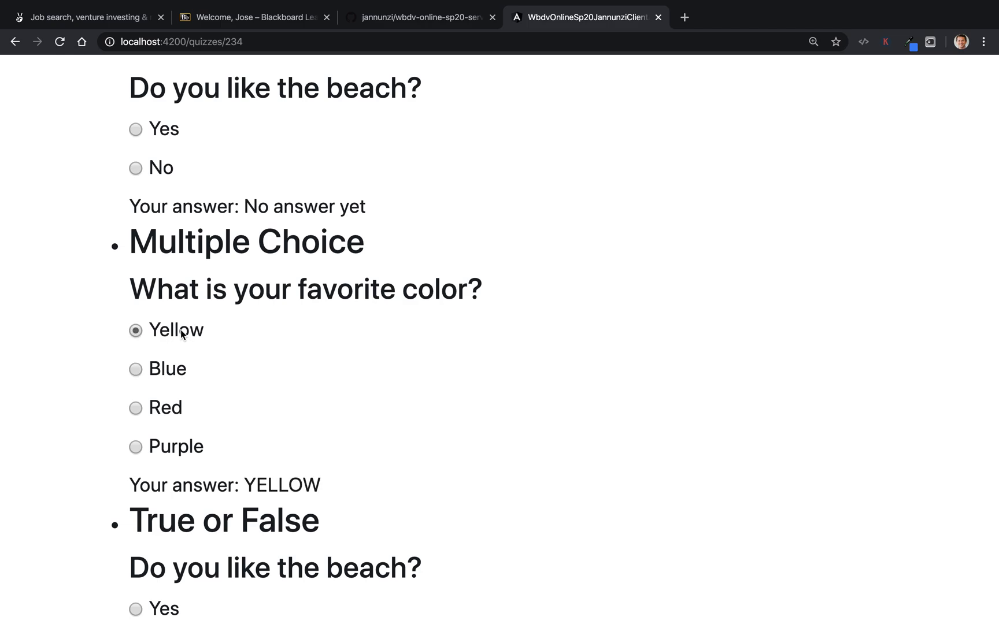